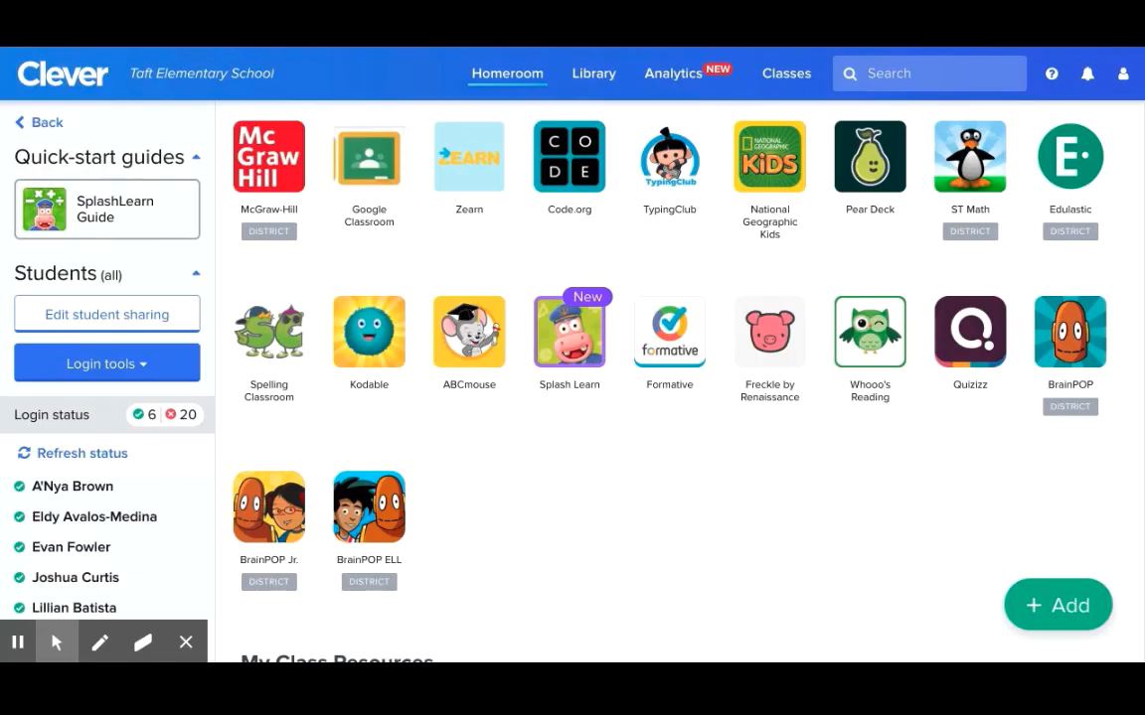
mouse_move(606, 481)
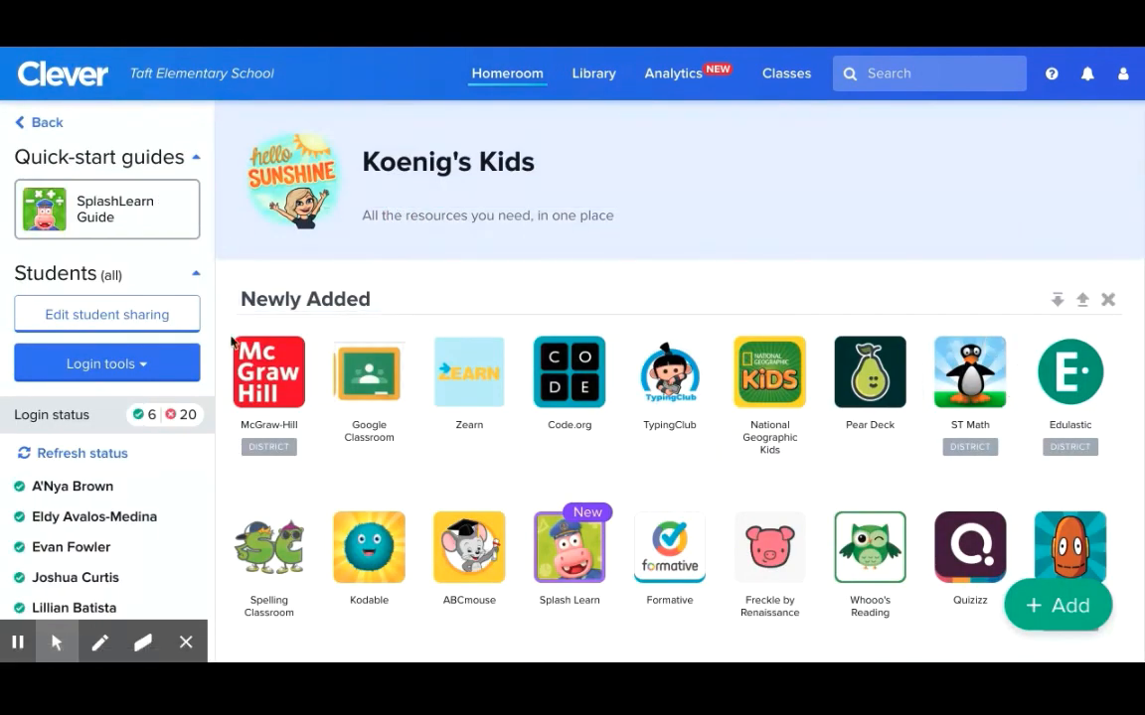
Launch BrainPOP Jr. from its app tile on the Clever Homeroom page.
scroll("down", 3)
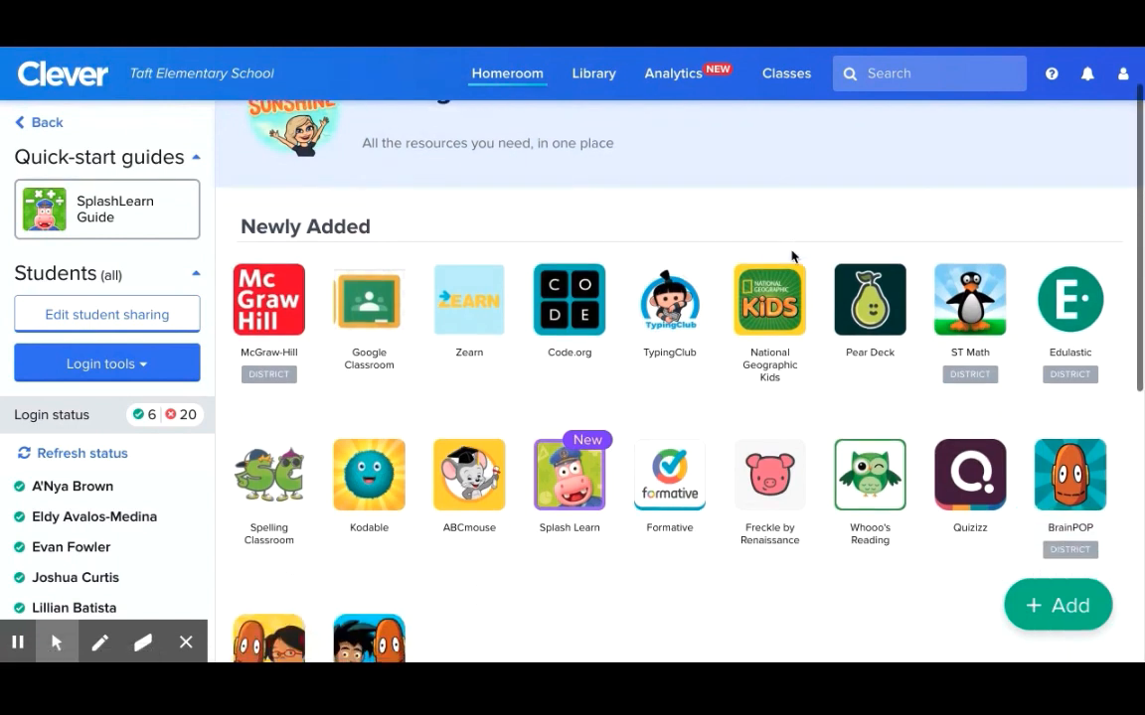
scroll("down", 3)
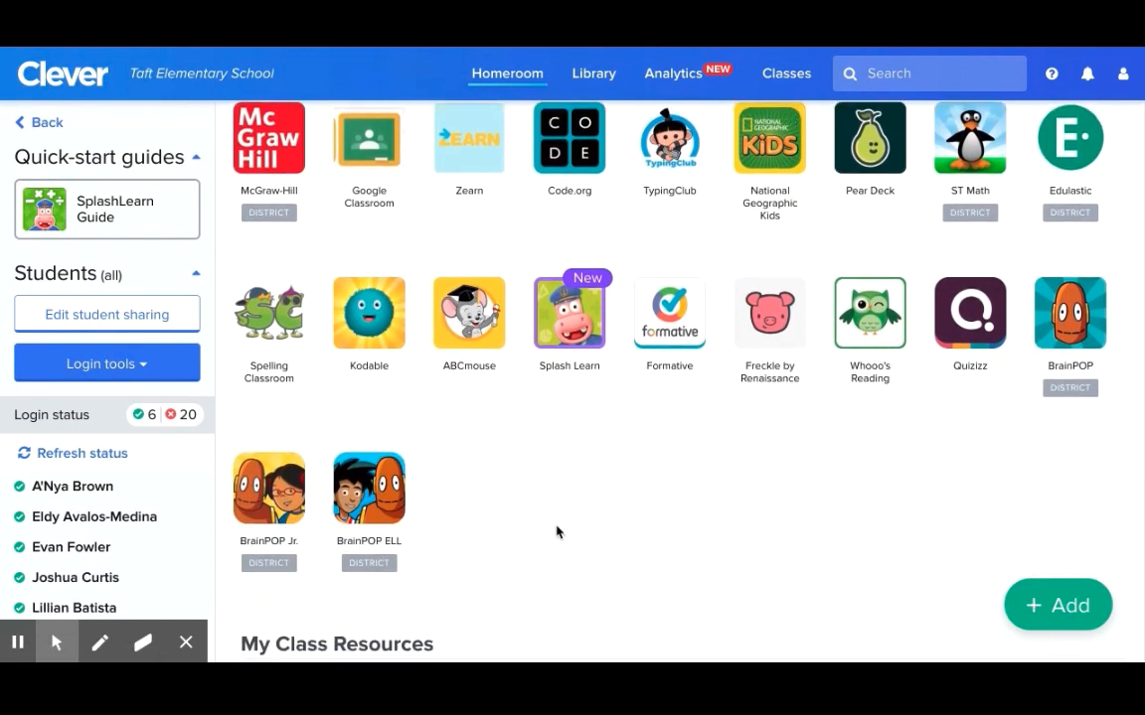
mouse_move(269, 486)
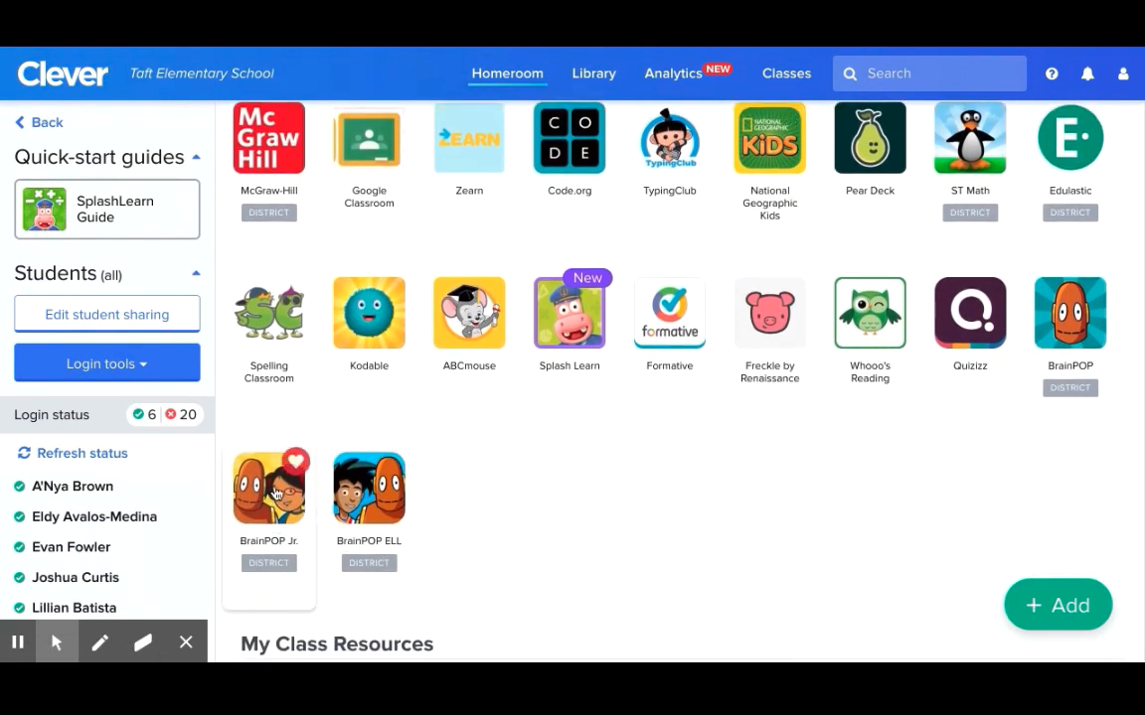
left_click(268, 485)
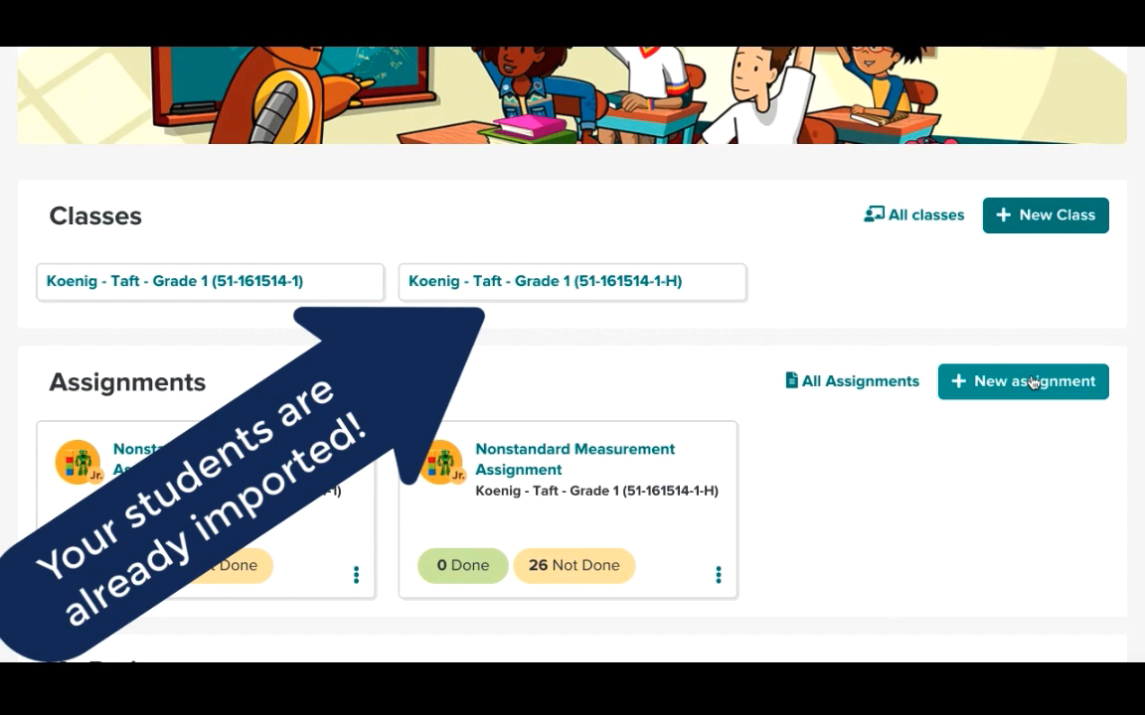
Build a new Nonstandard Measurement BrainPOP Jr. assignment with Movie and Easy Quiz.
left_click(1022, 381)
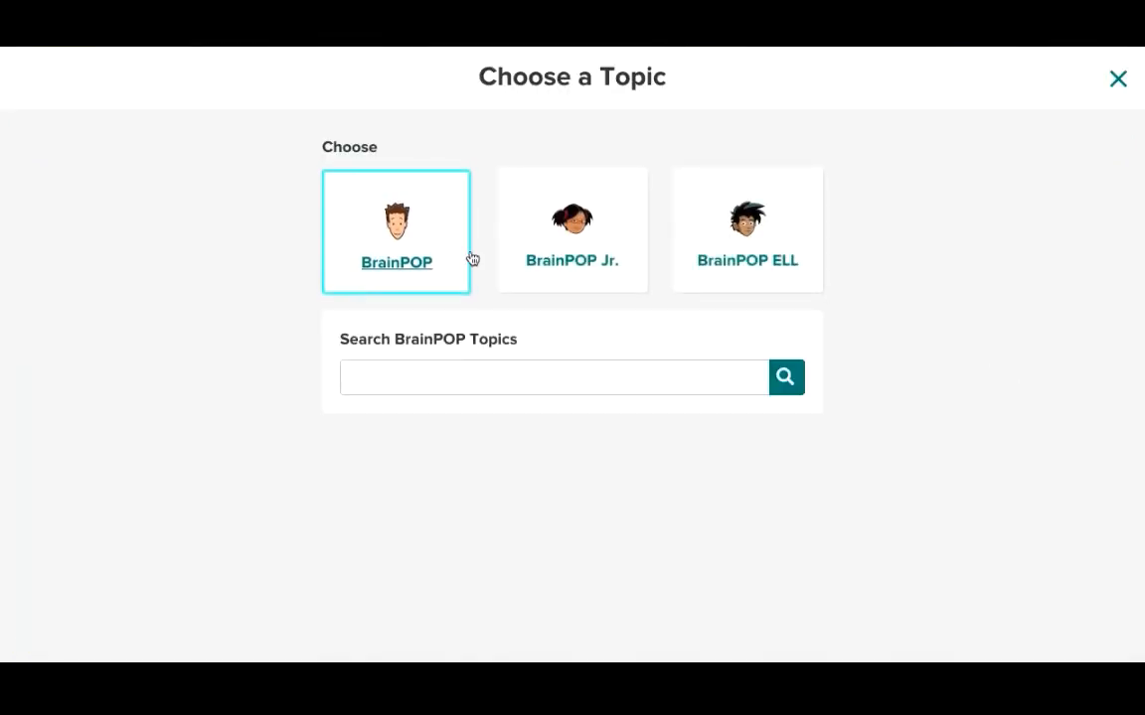
mouse_move(778, 230)
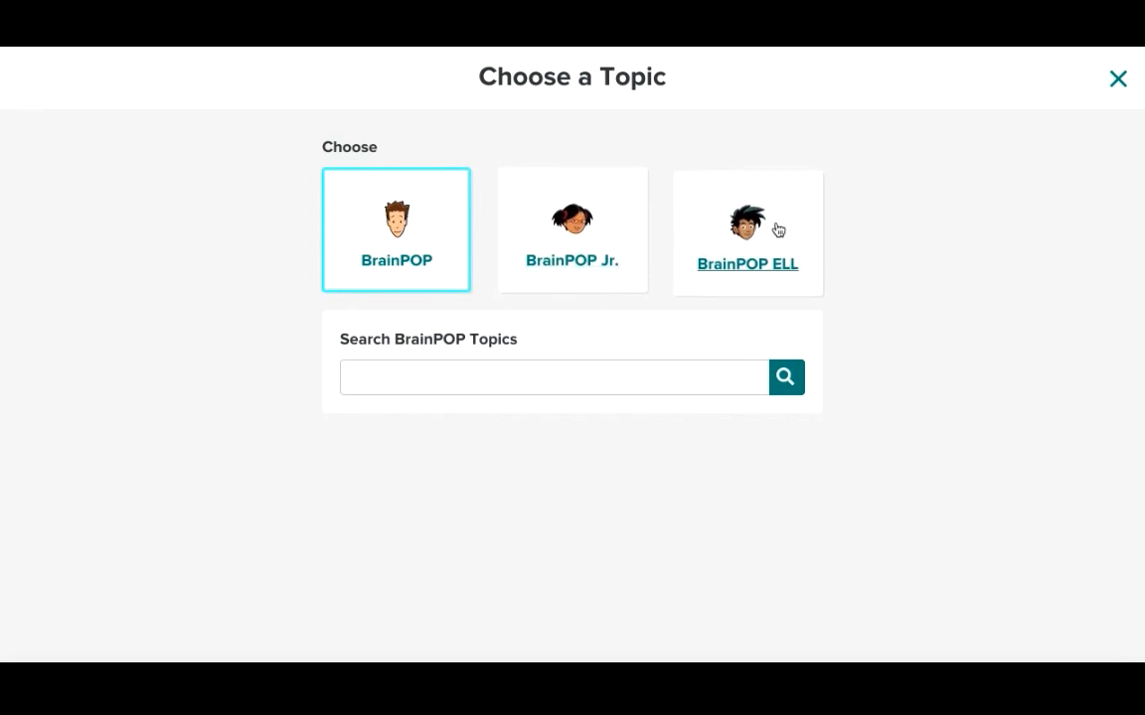
mouse_move(572, 243)
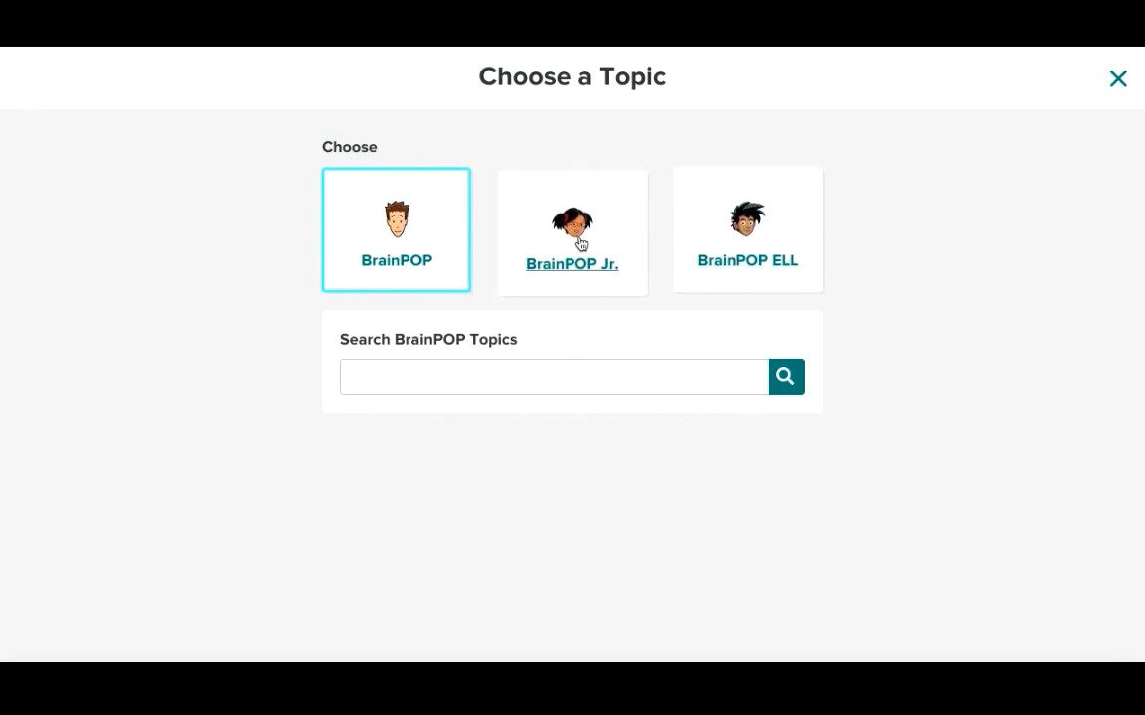
left_click(572, 230)
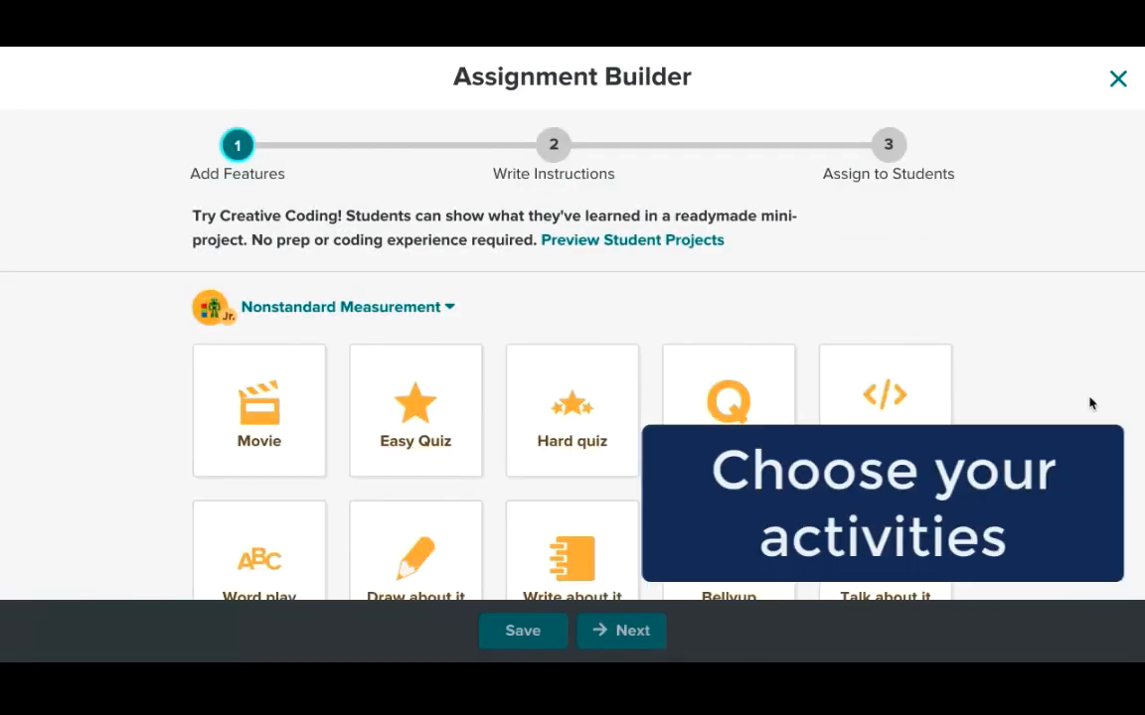
scroll("down", 3)
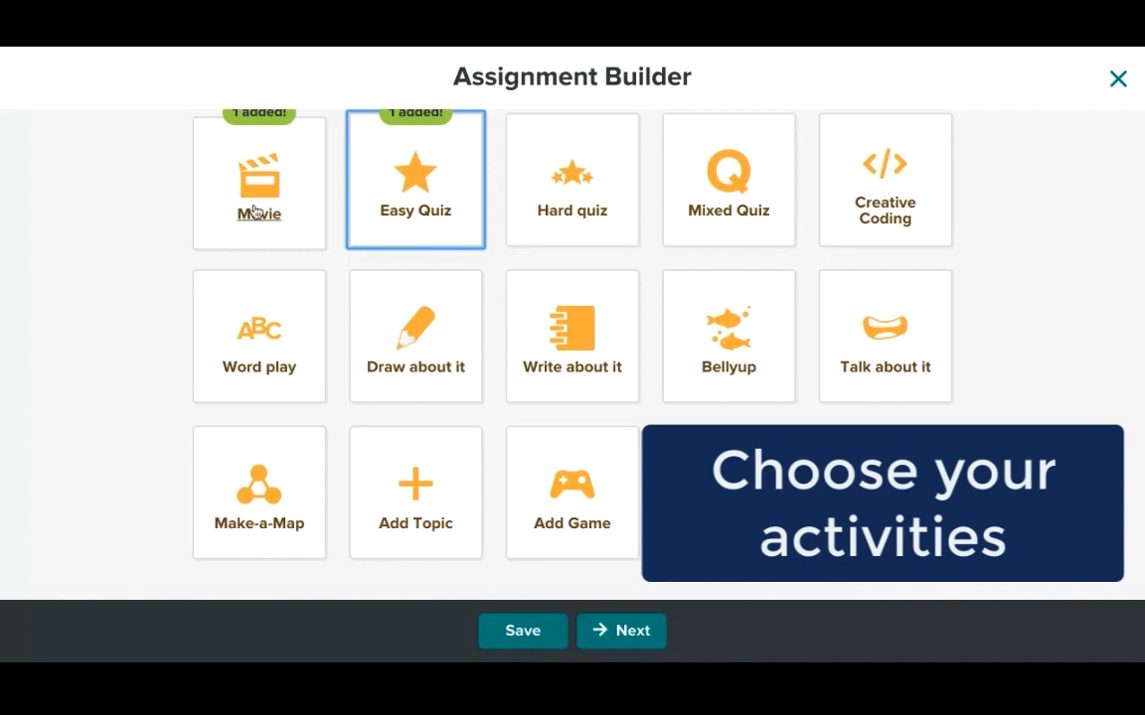
left_click(620, 631)
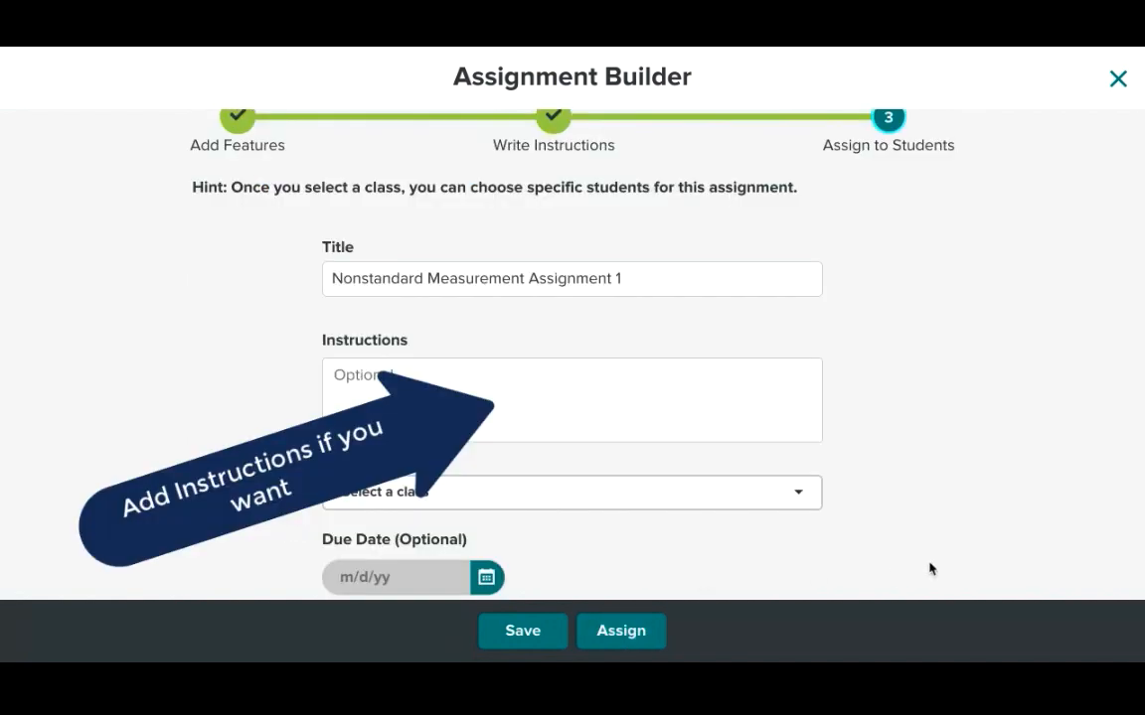
scroll("down", 3)
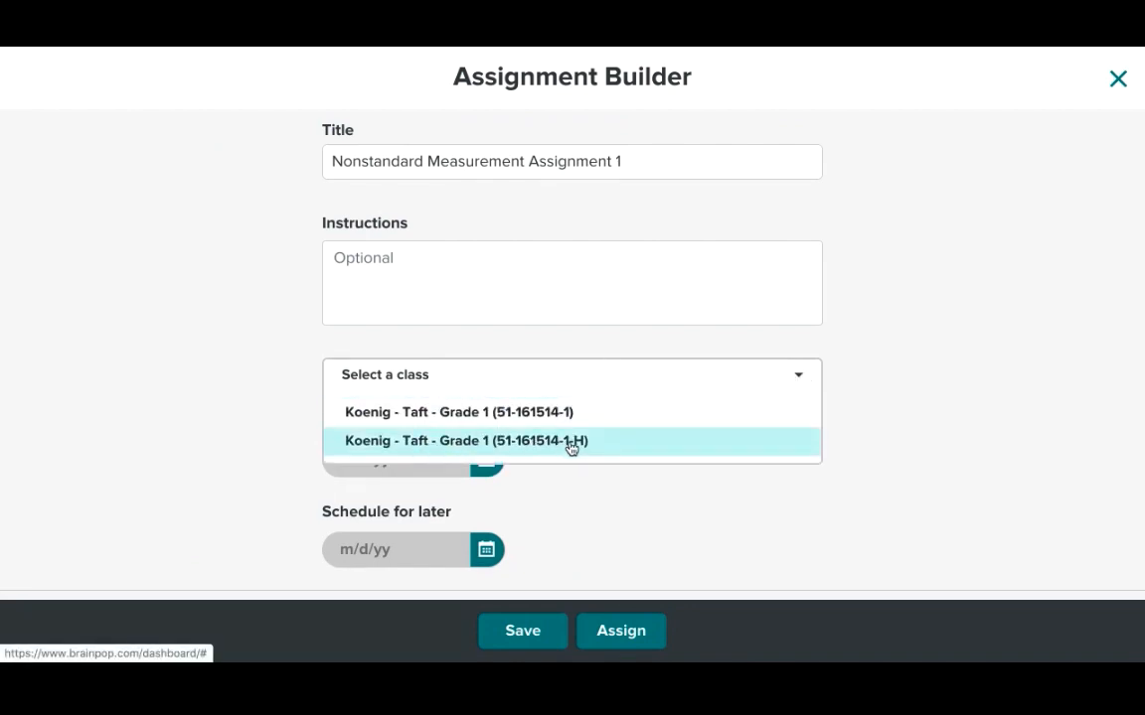
mouse_move(581, 448)
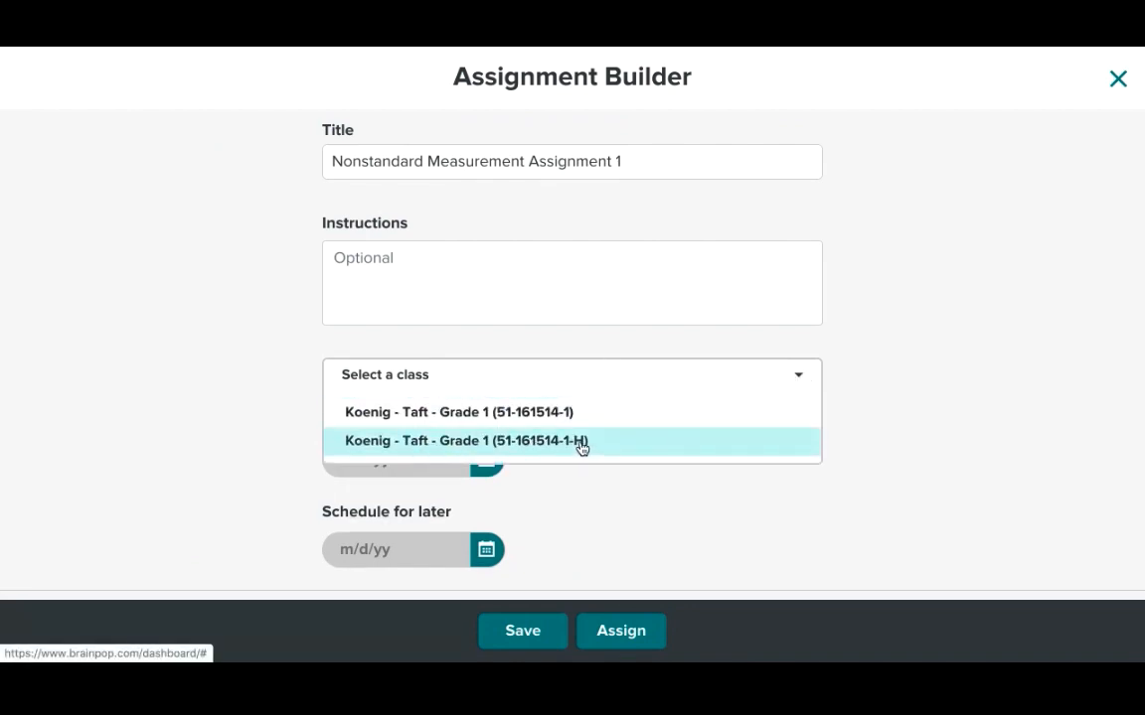
left_click(465, 440)
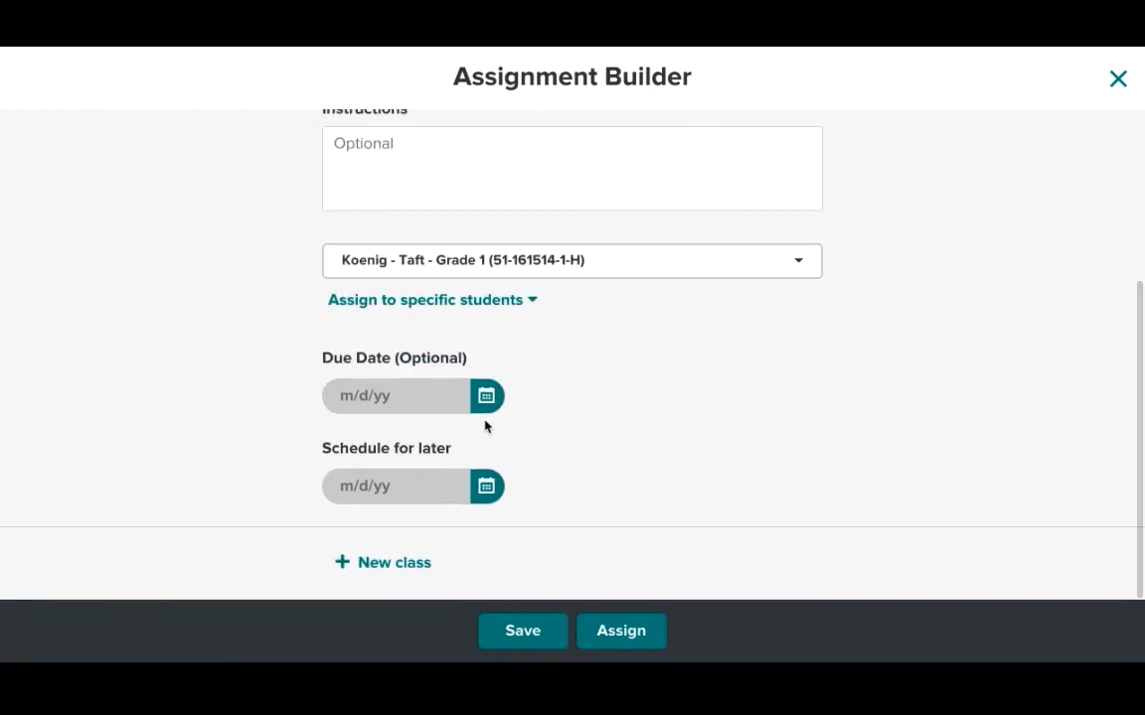
mouse_move(498, 472)
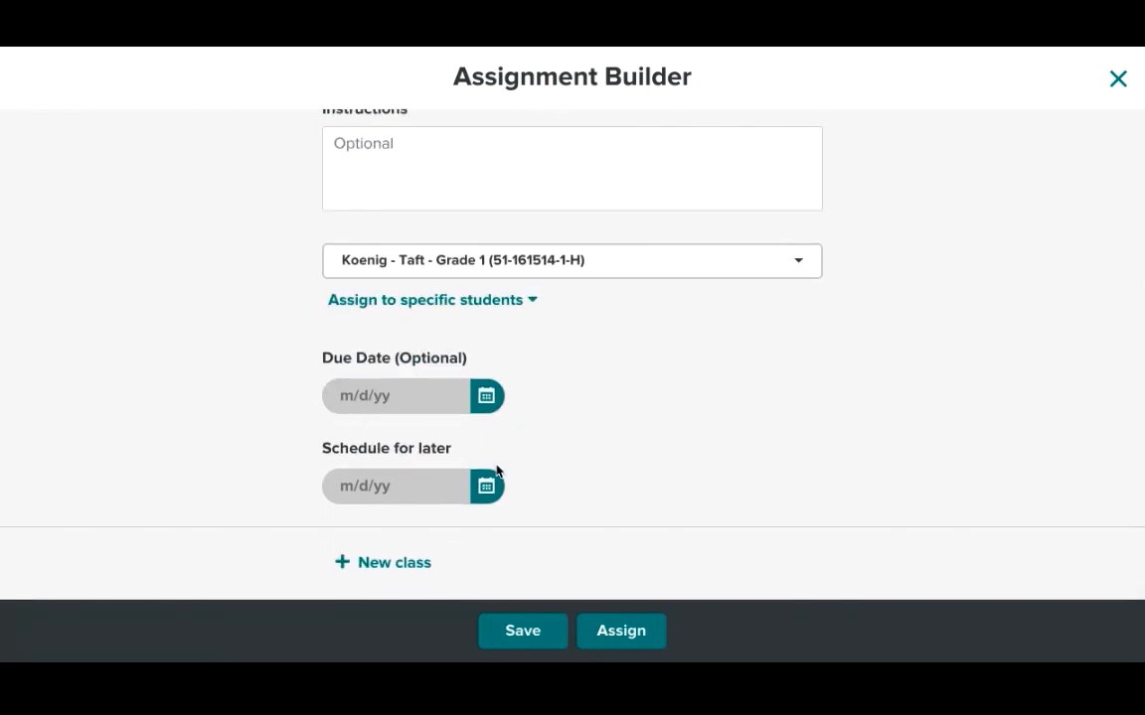
mouse_move(479, 440)
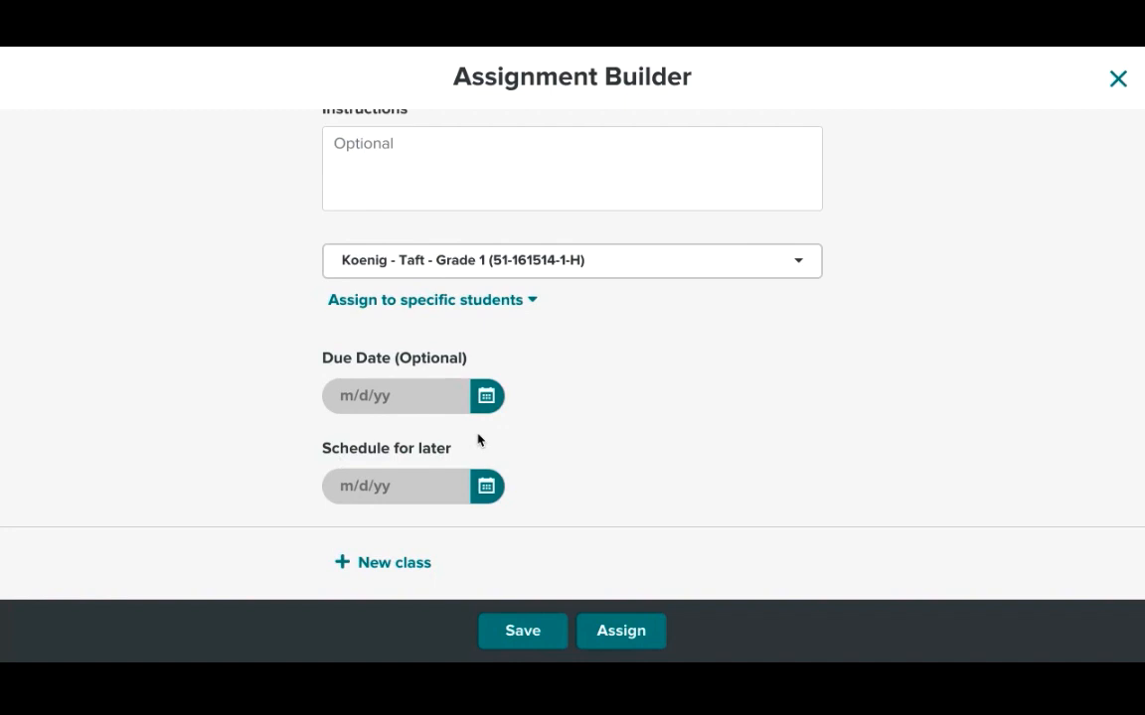
mouse_move(760, 390)
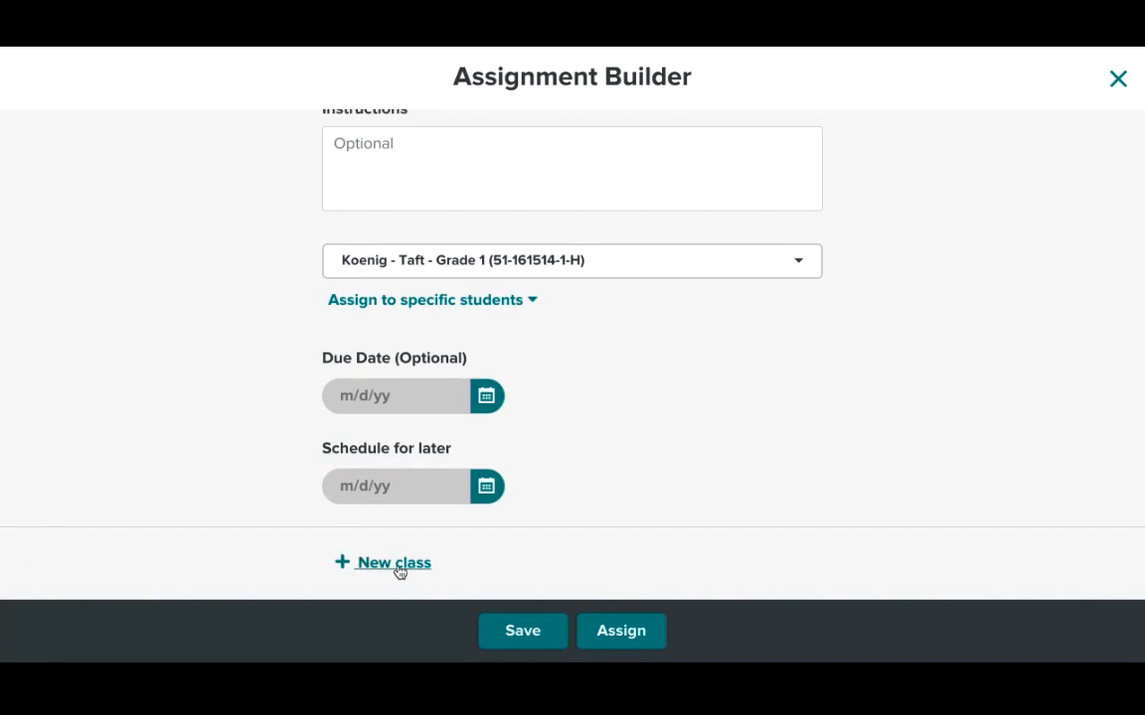
left_click(390, 563)
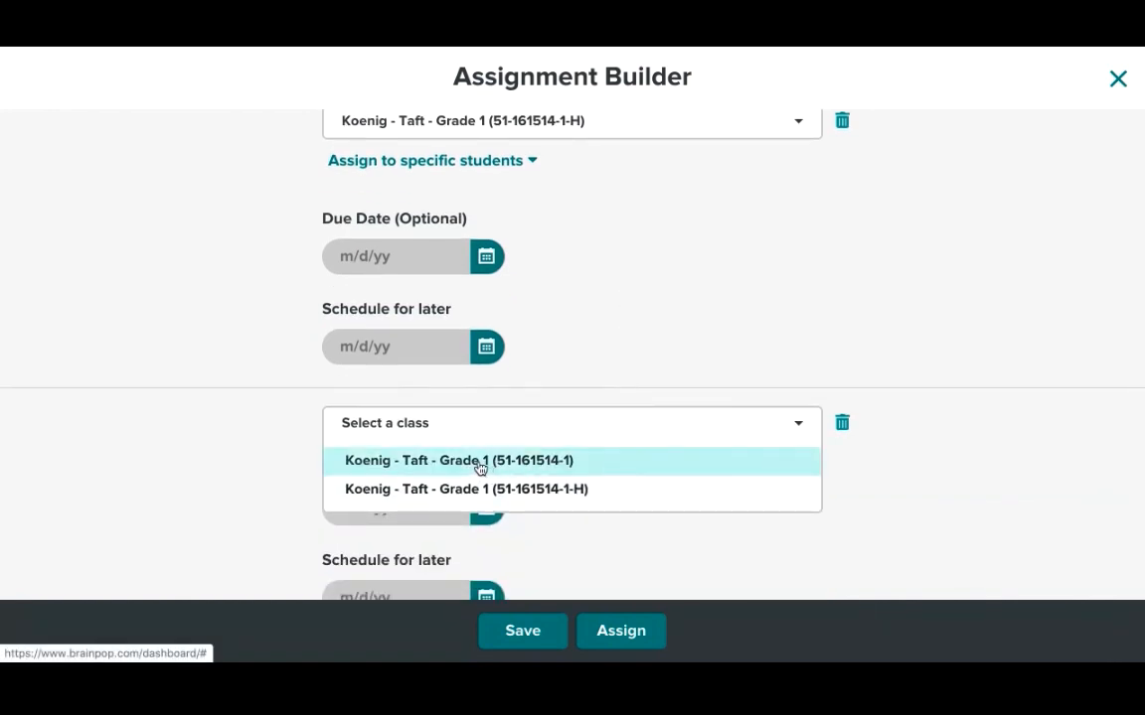
left_click(458, 460)
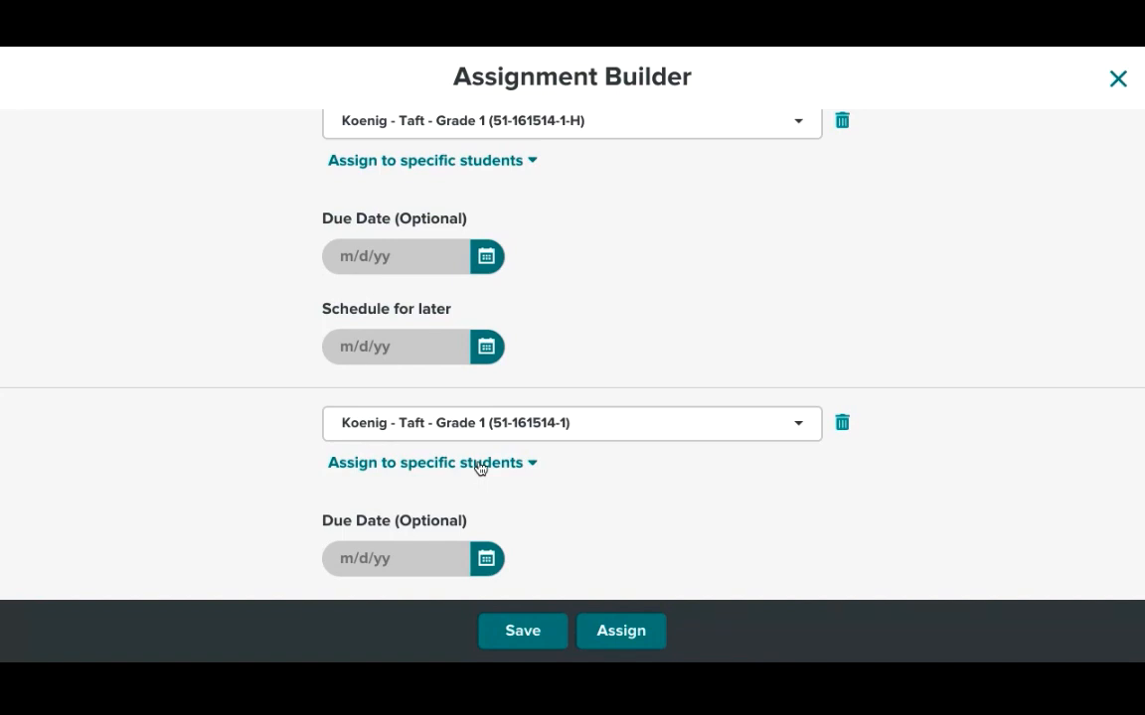
scroll("down", 3)
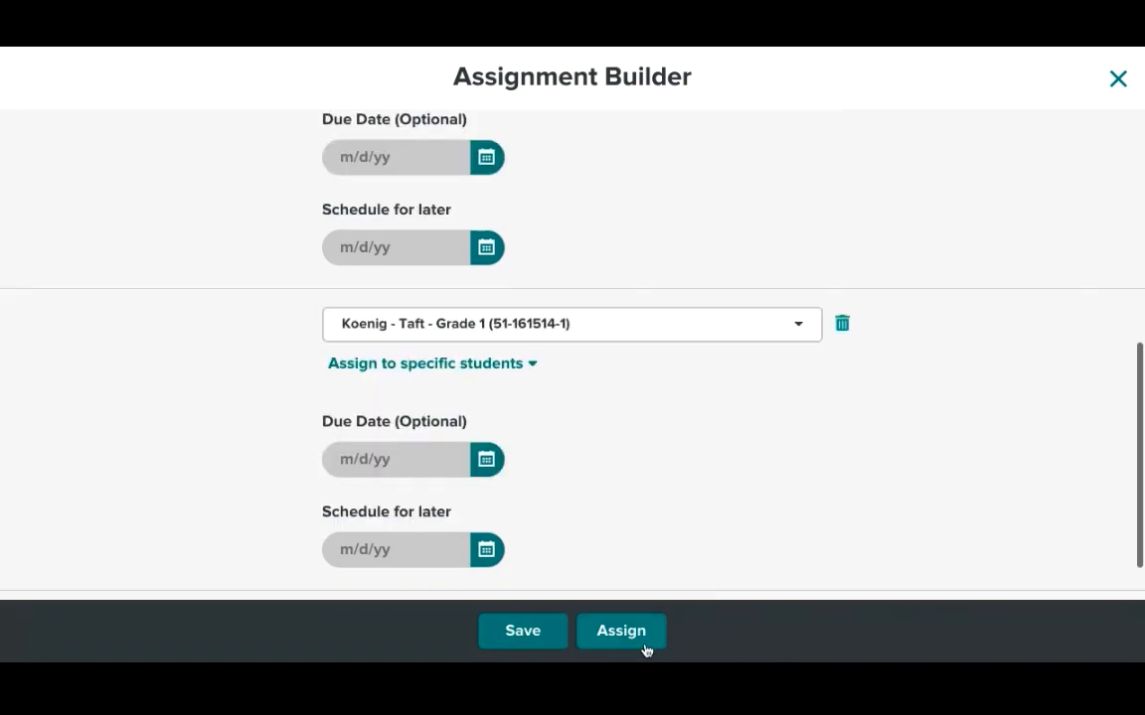
Assign to both classes, copy the 1-H assignment link, and go to Google Classroom.
left_click(620, 631)
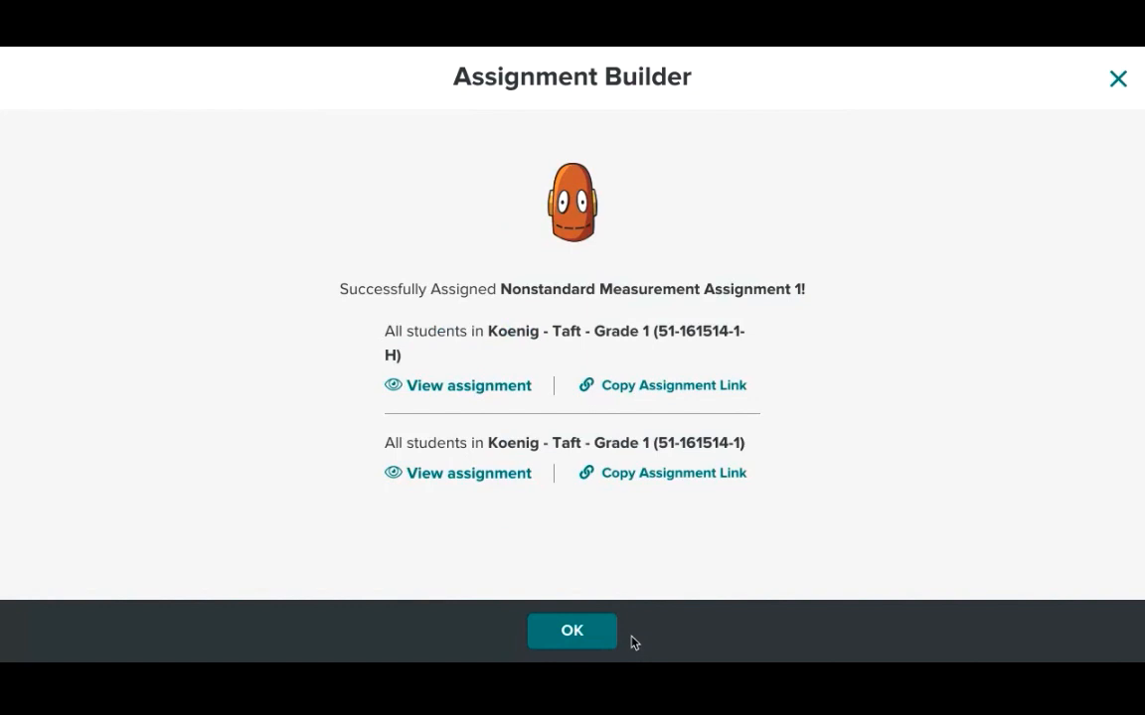
mouse_move(805, 456)
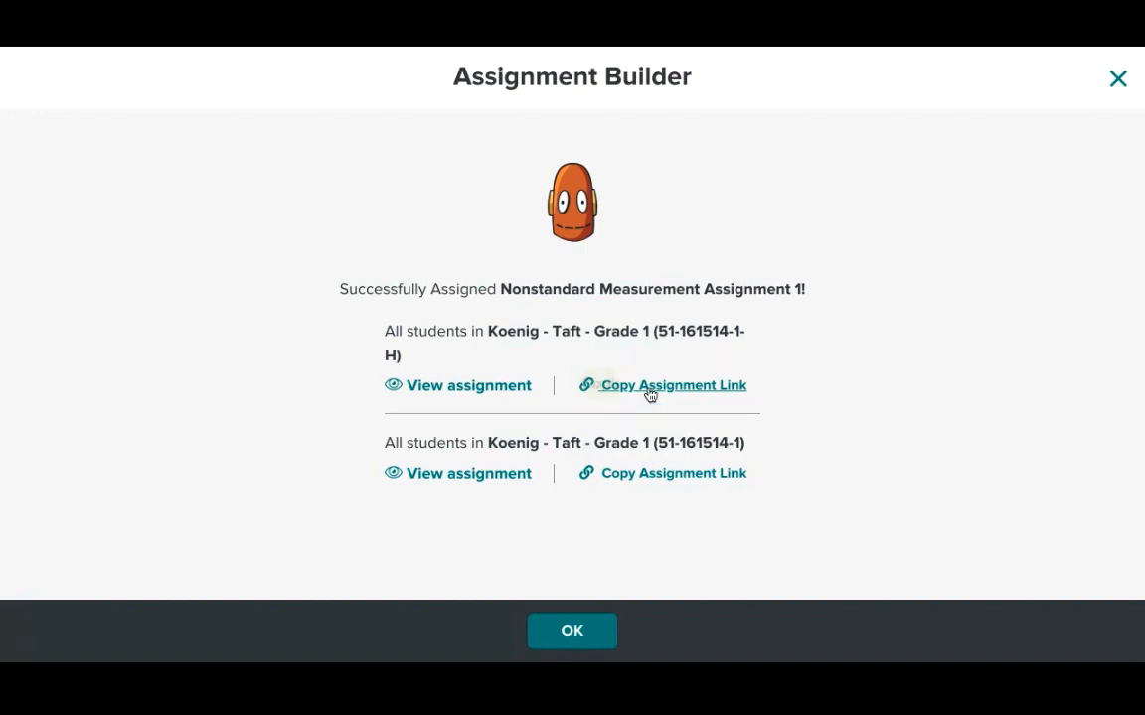
left_click(672, 385)
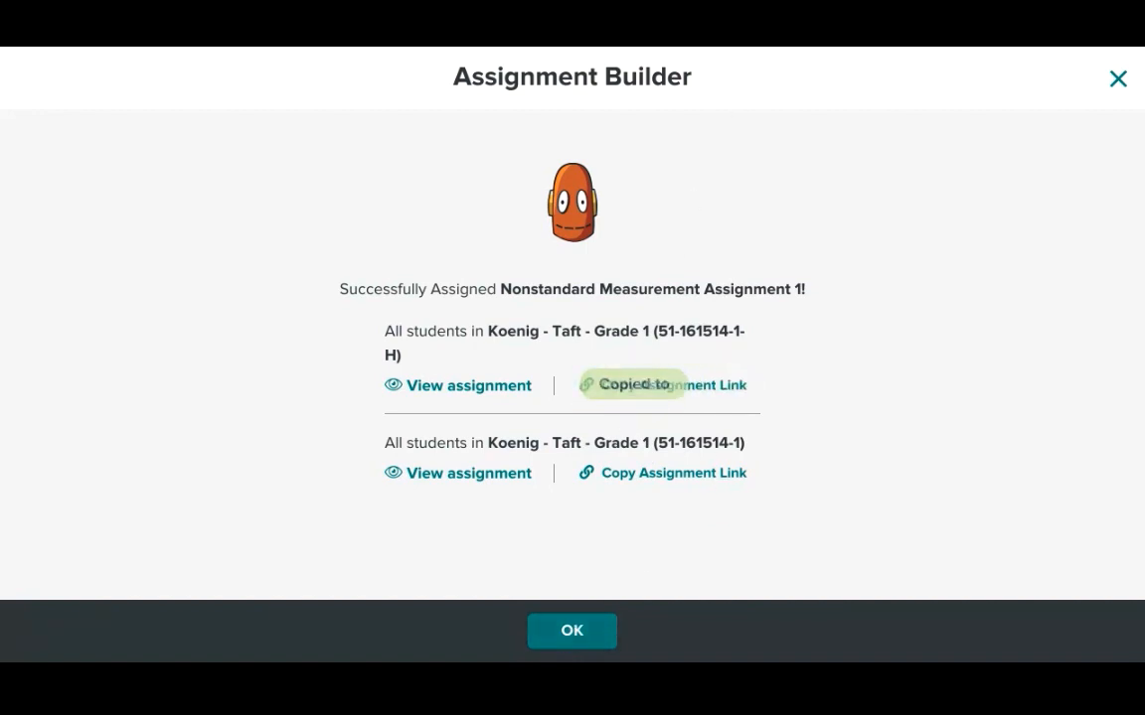
left_click(571, 631)
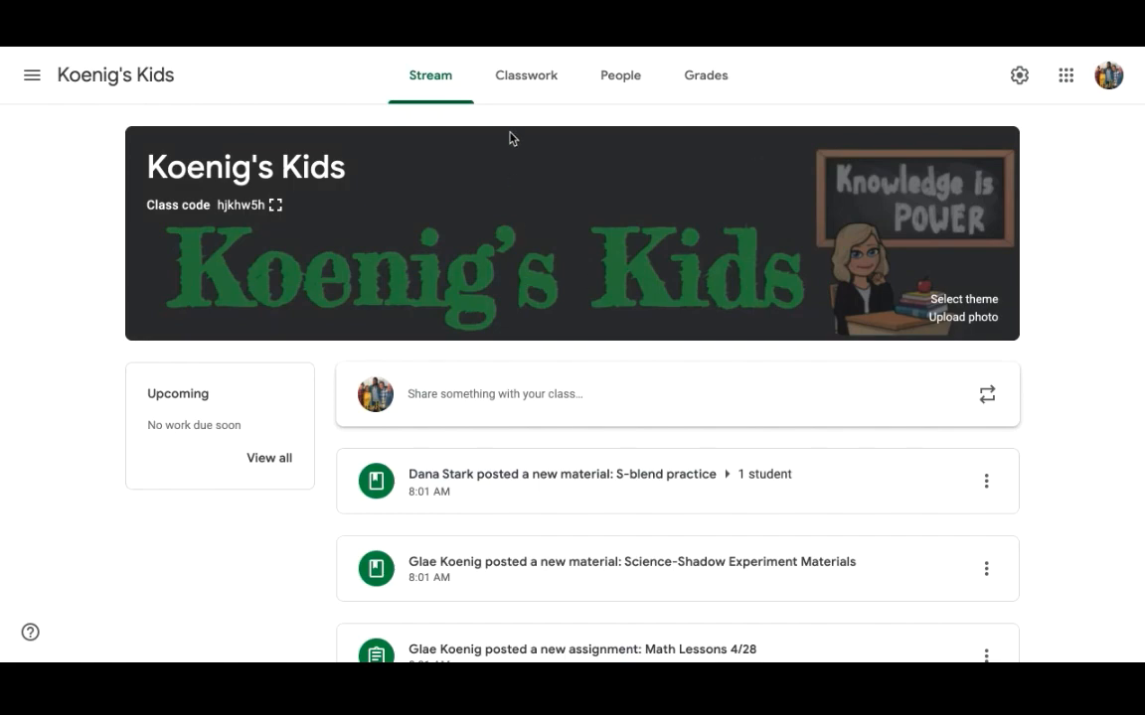
Create a new classwork assignment titled 'brain pop'.
left_click(525, 74)
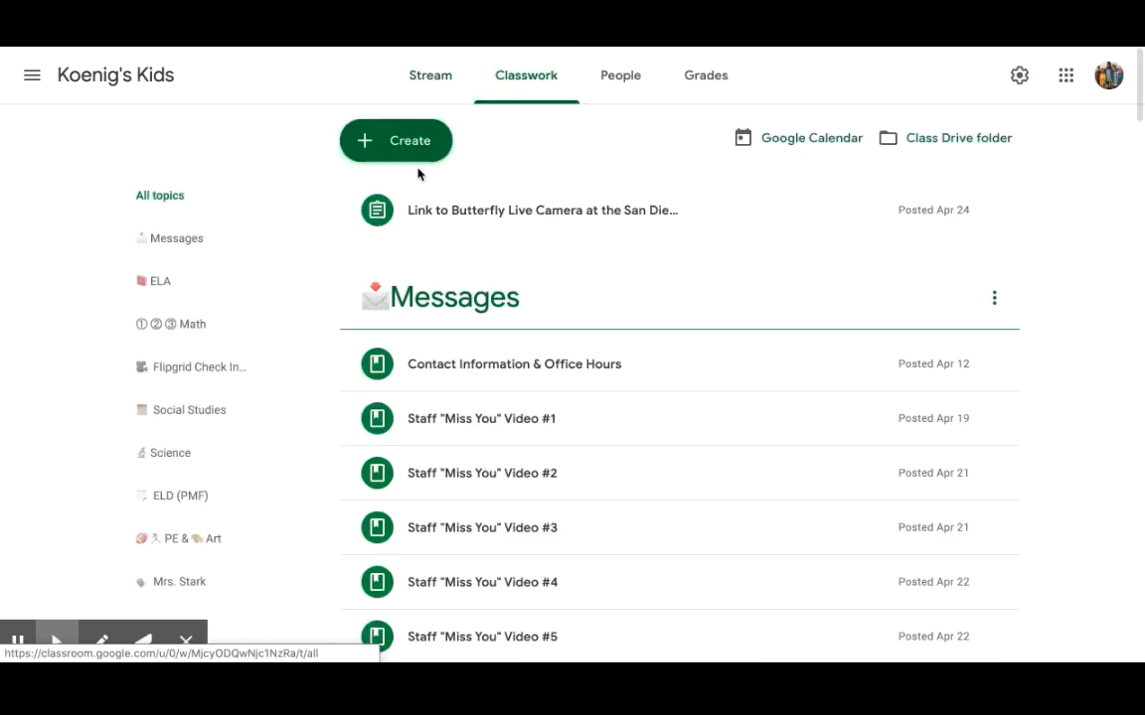
left_click(396, 140)
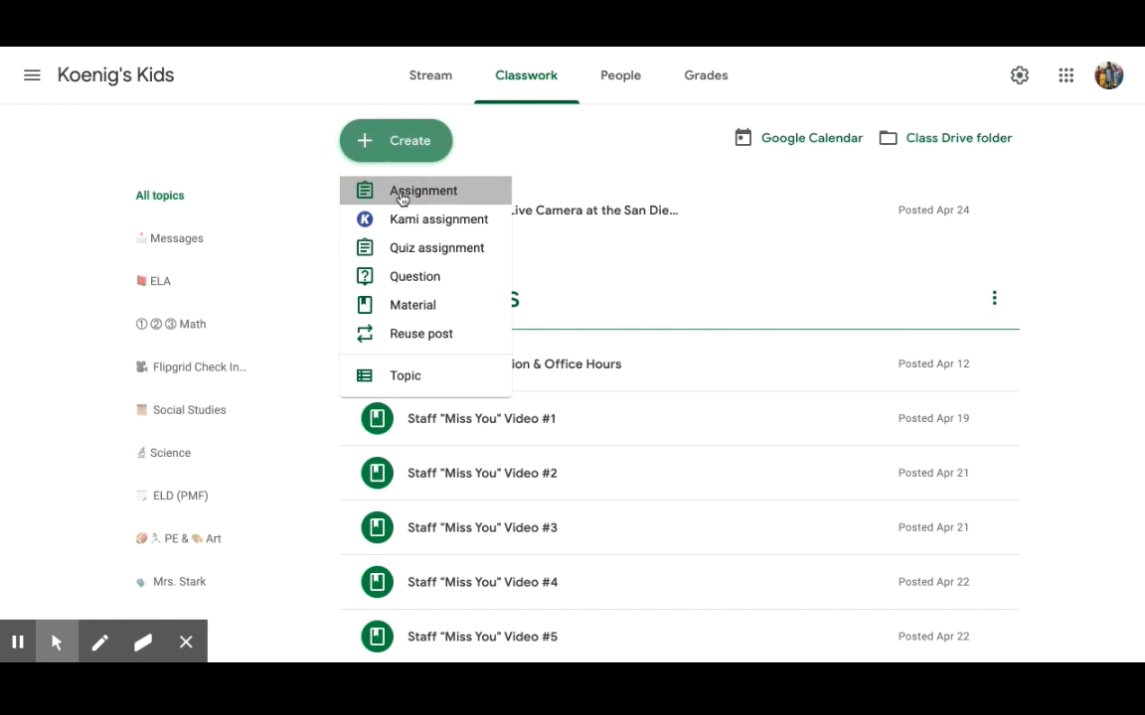
left_click(422, 190)
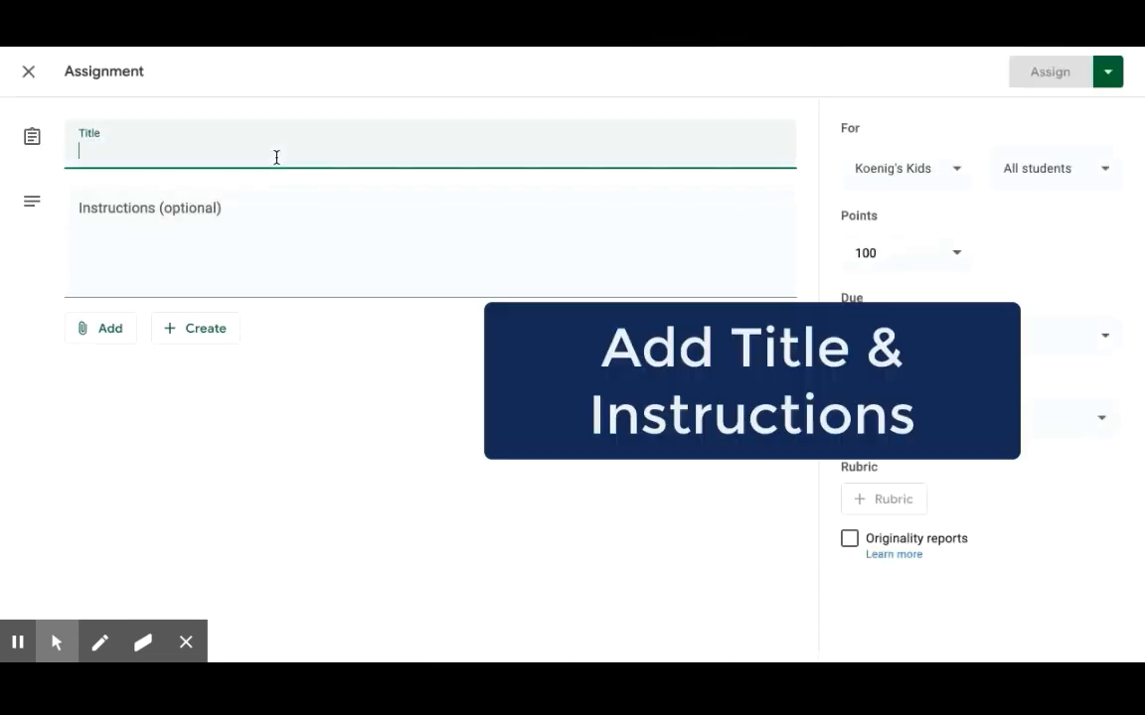
type("brain pop")
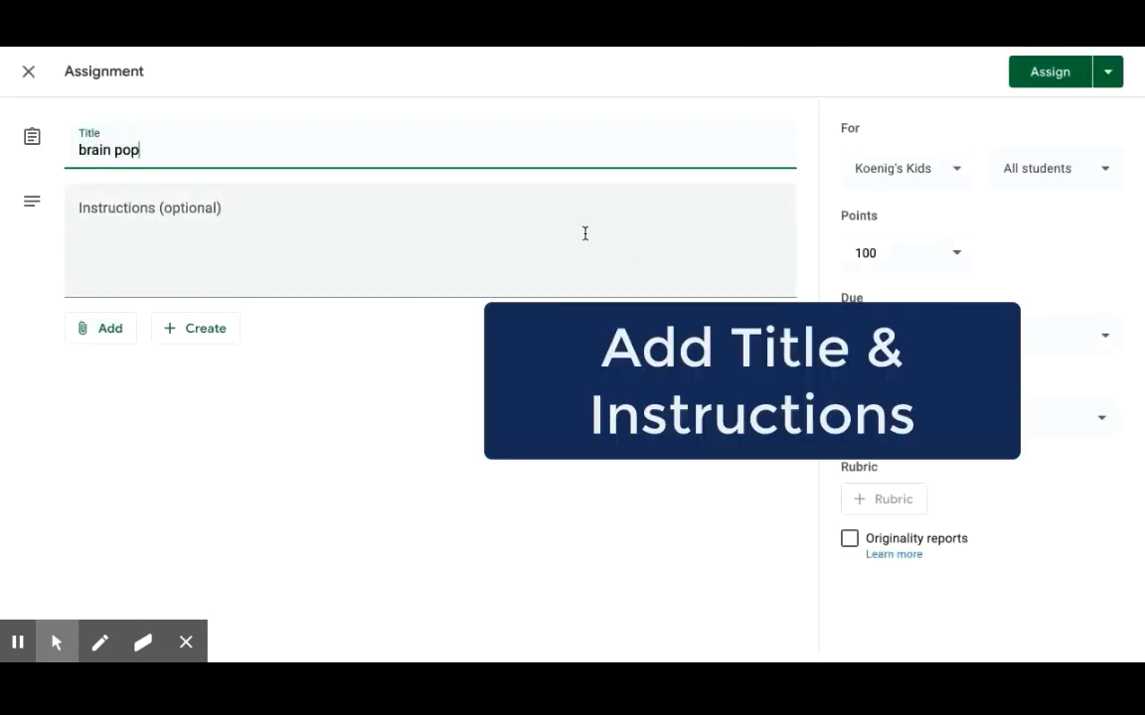
Attach the copied BrainPOP assignment link and assign it to the student.
left_click(100, 328)
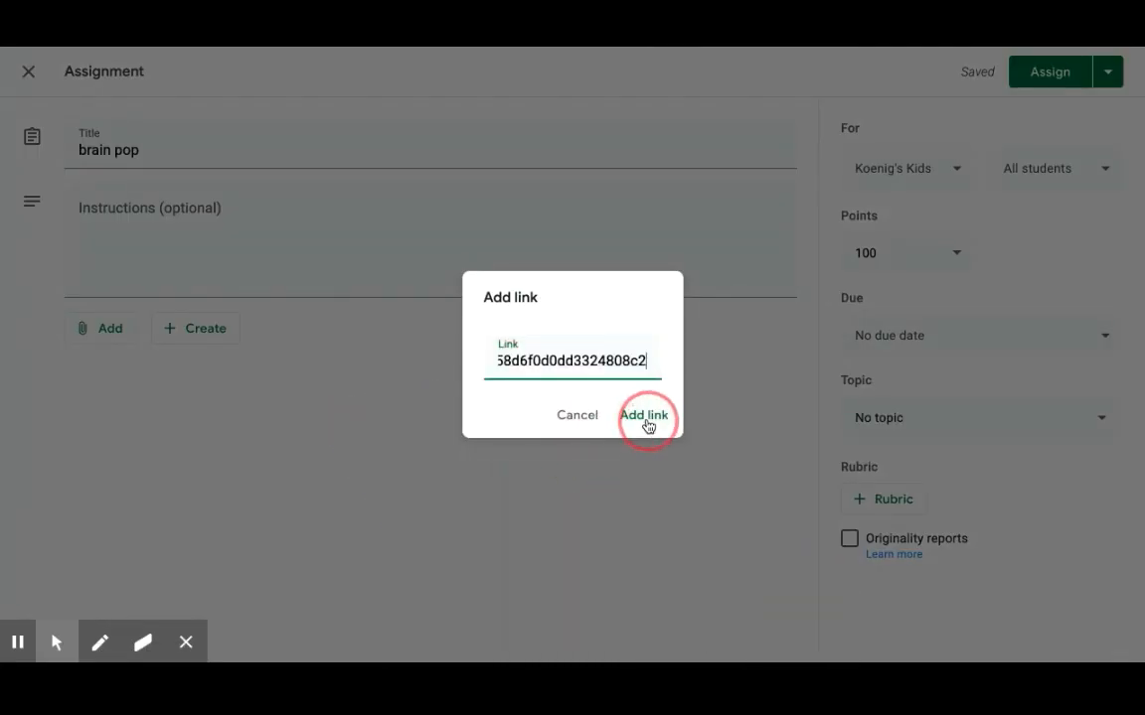
left_click(644, 415)
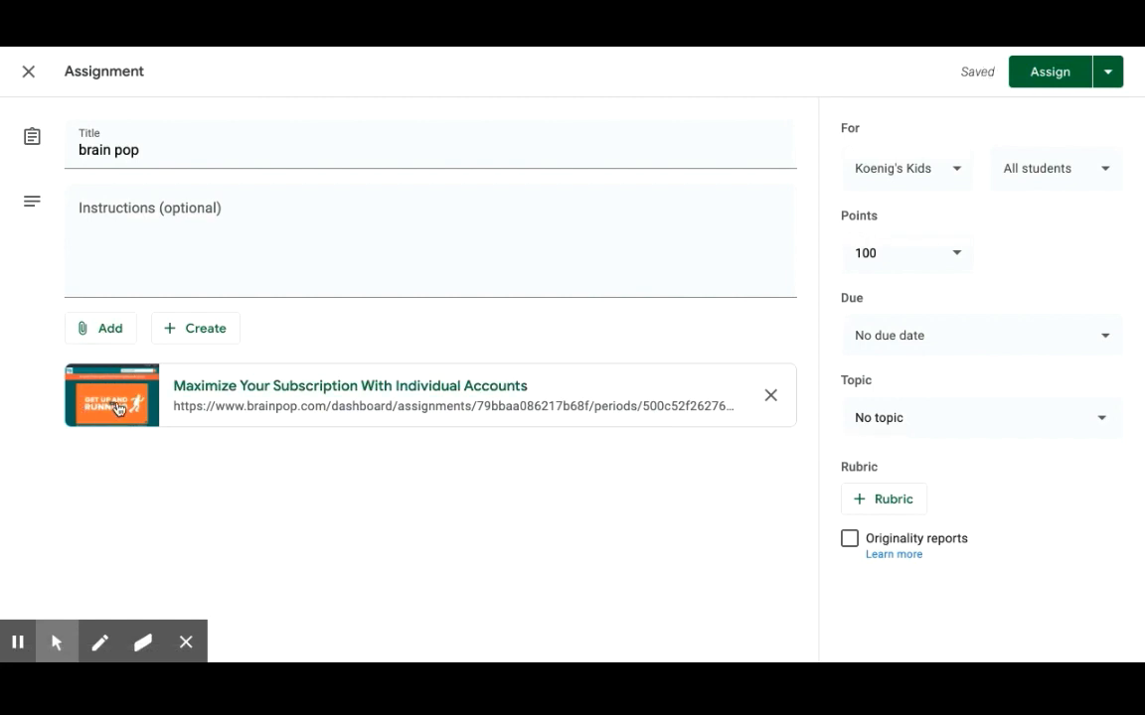
left_click(1048, 71)
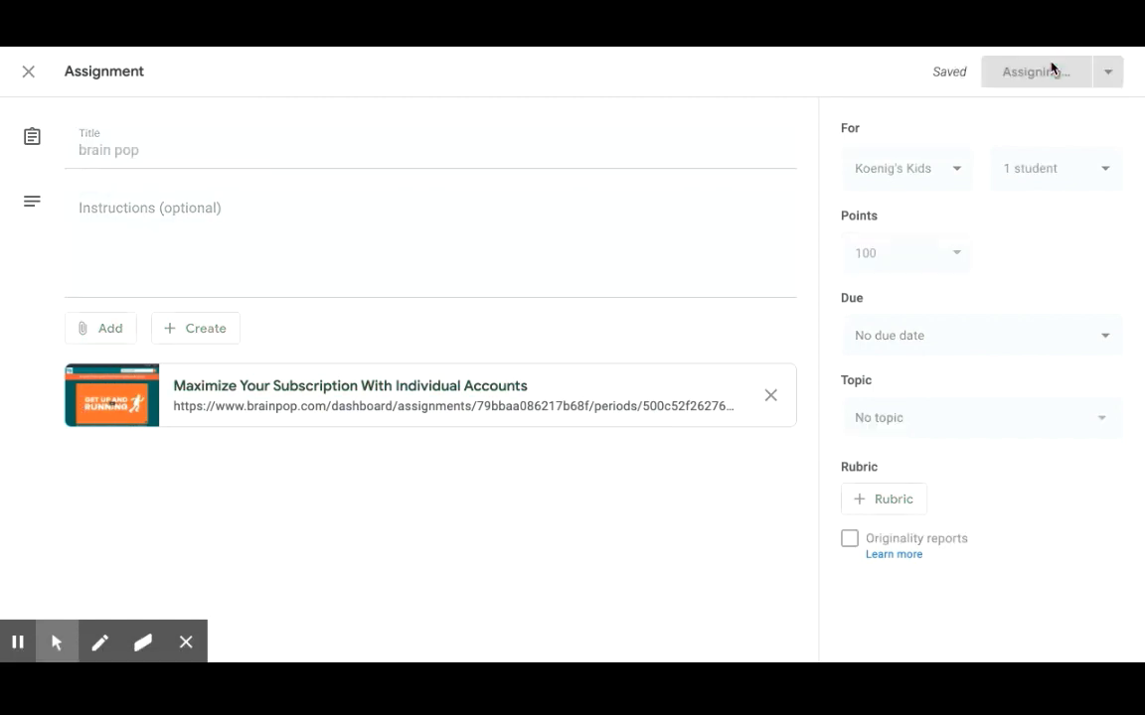
left_click(1035, 72)
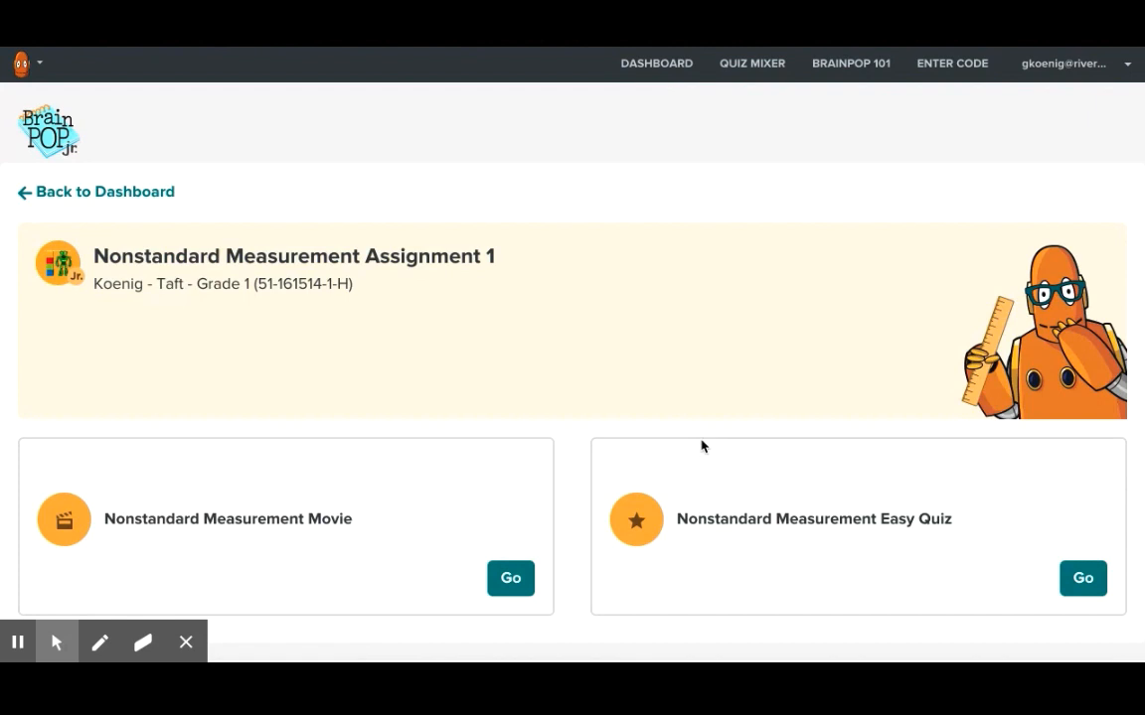
mouse_move(712, 238)
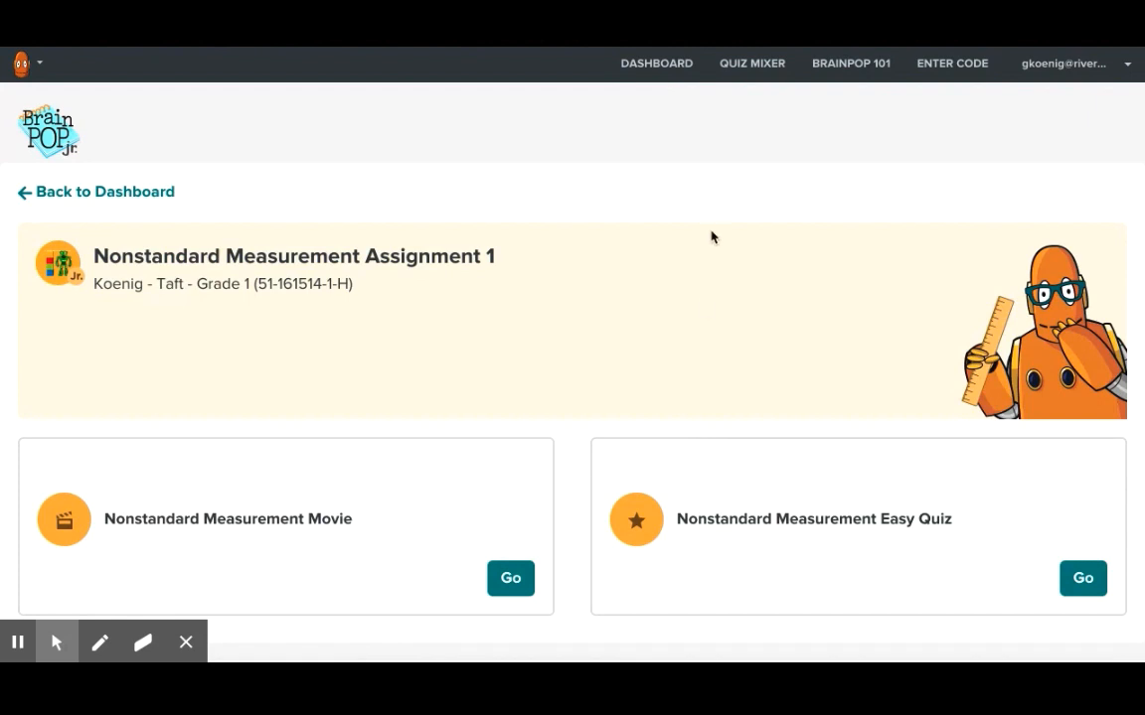
Reopen BrainPOP Jr. from Clever and go to its teacher Dashboard.
scroll("down", 3)
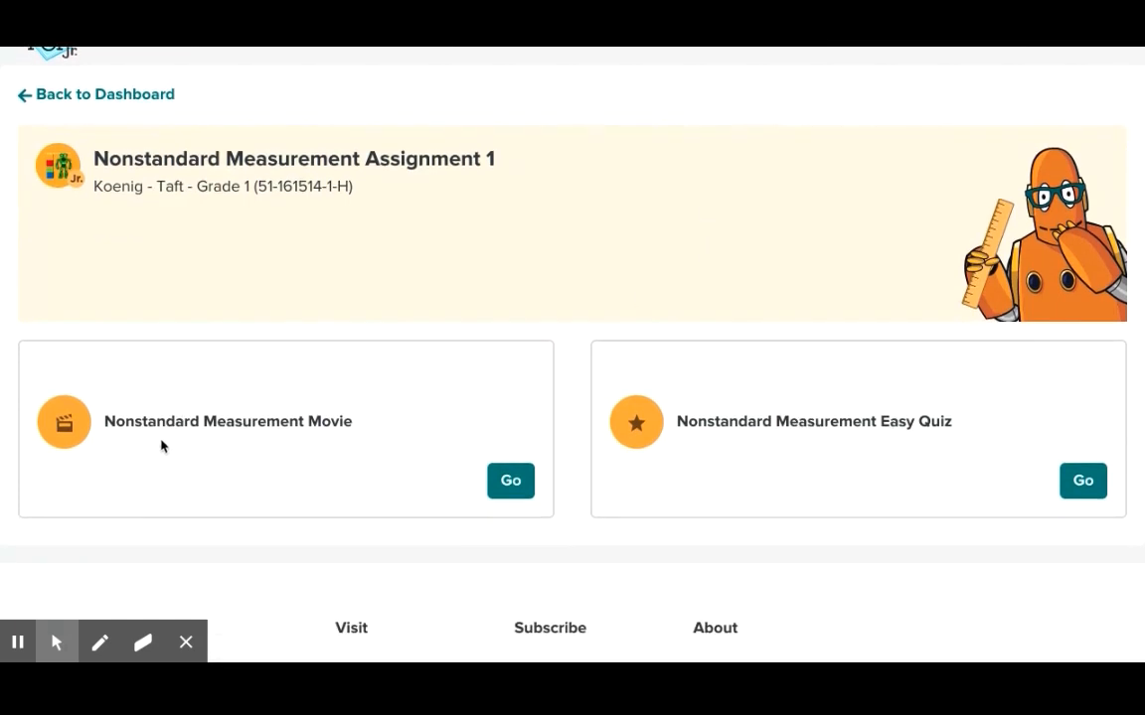
mouse_move(944, 324)
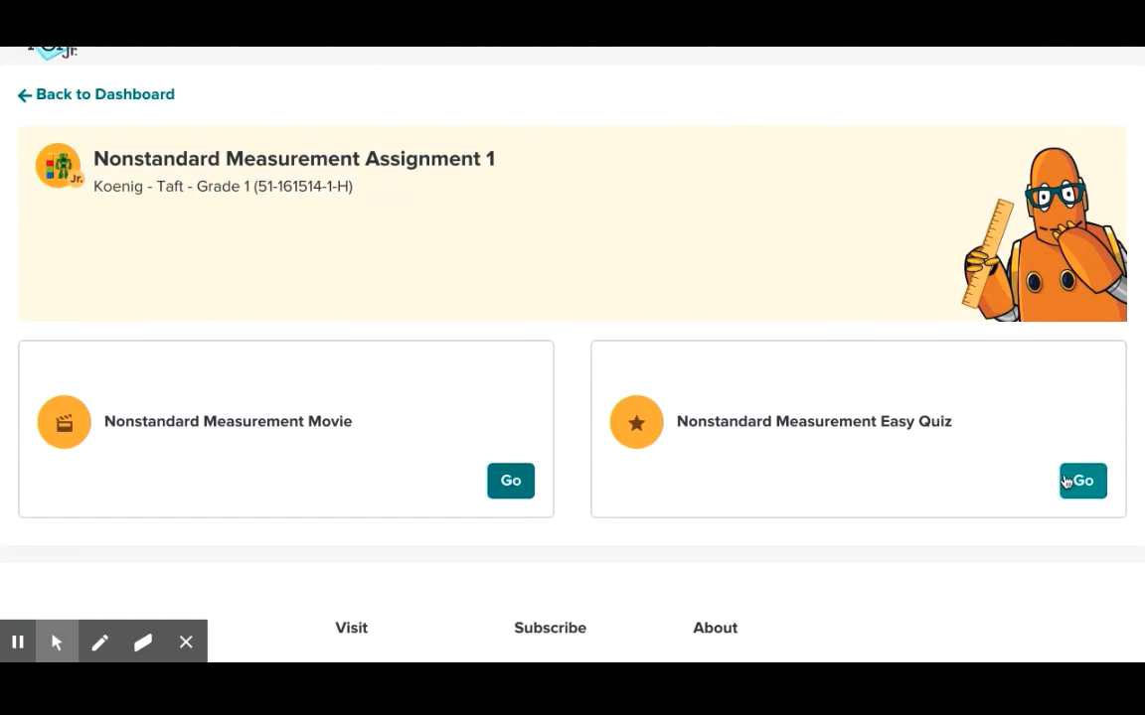
scroll("up", 3)
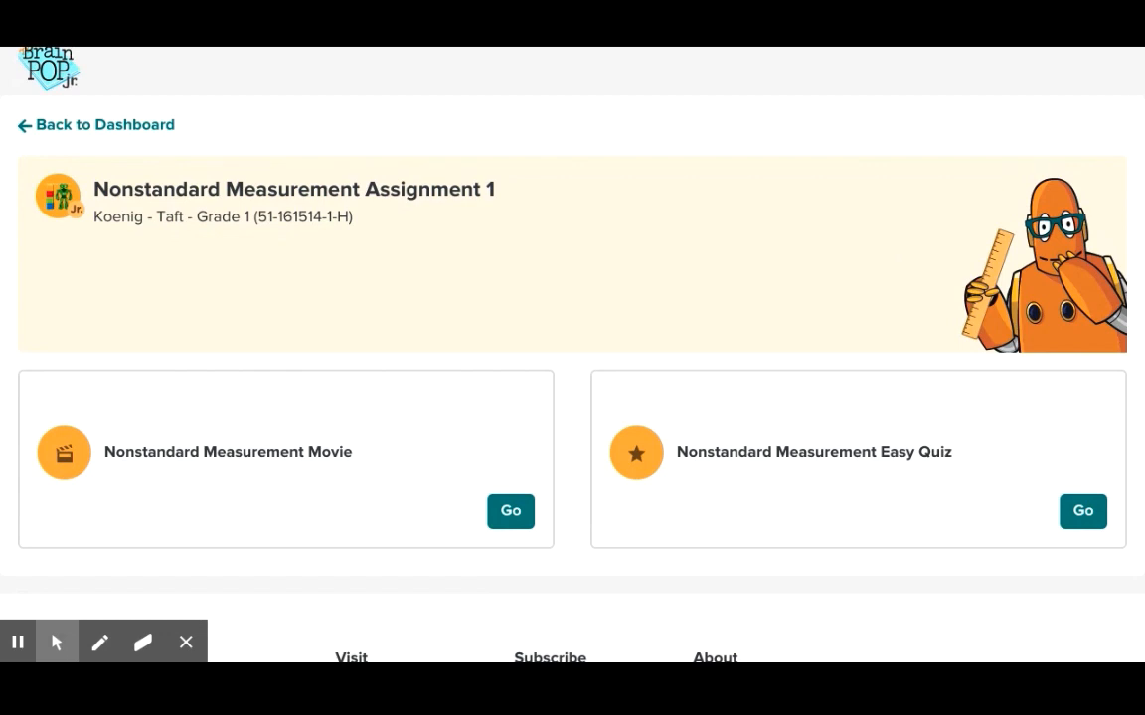
mouse_move(340, 320)
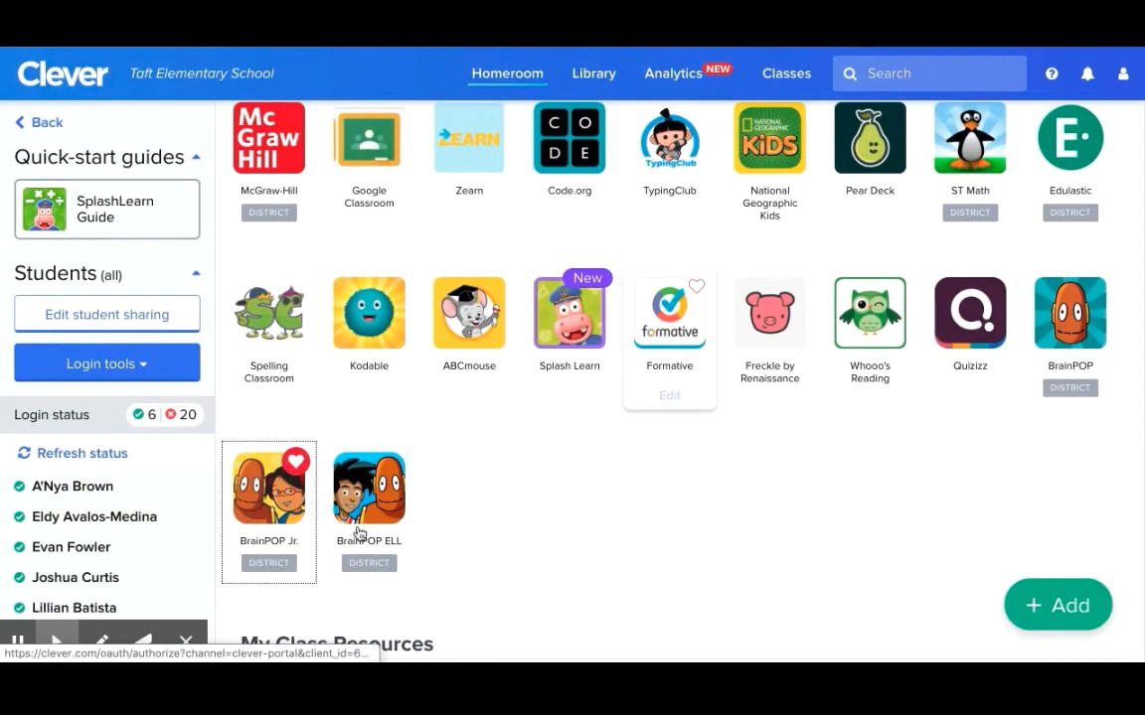
left_click(369, 487)
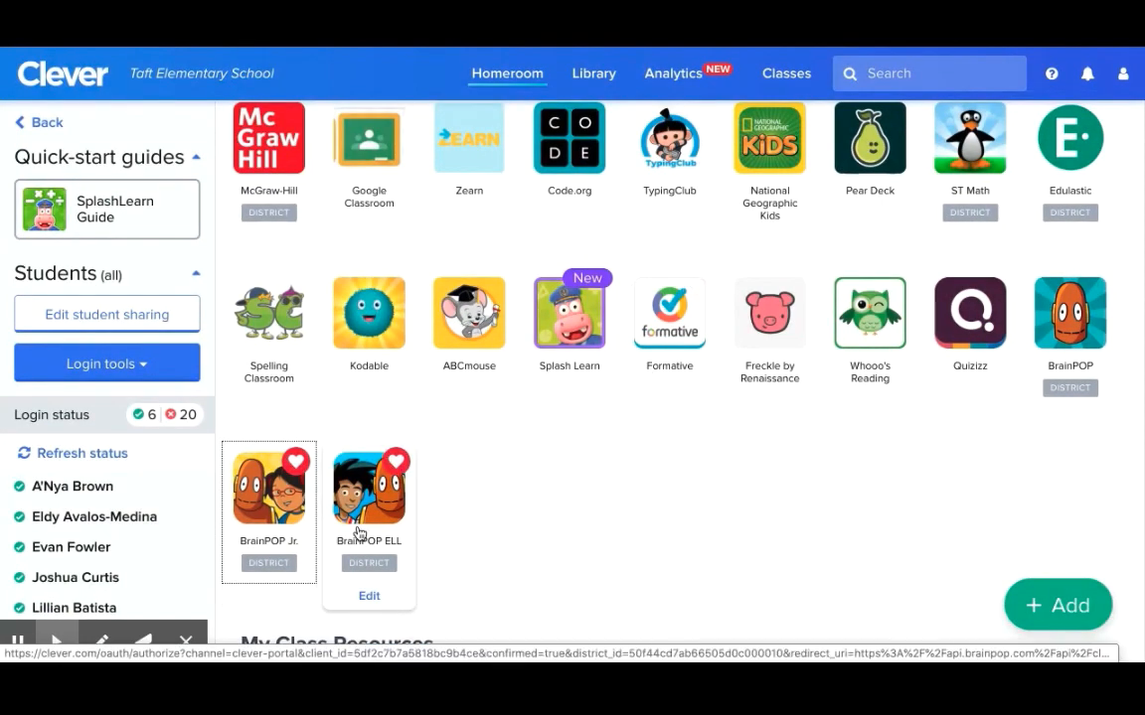
left_click(268, 487)
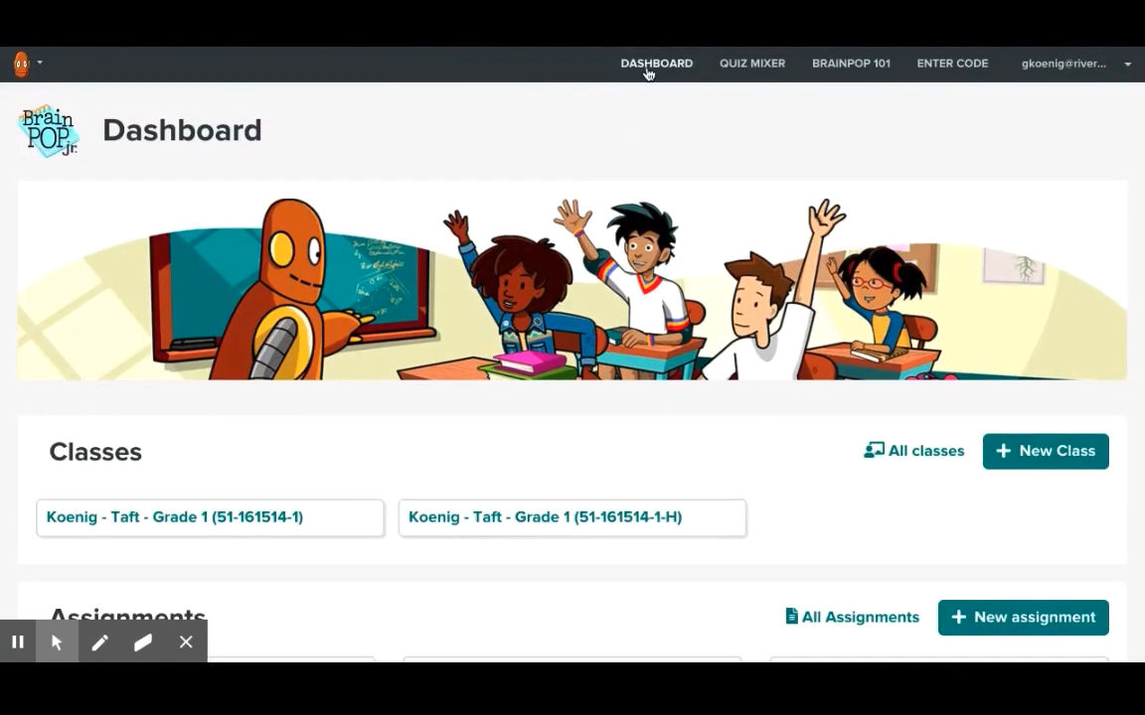
mouse_move(670, 72)
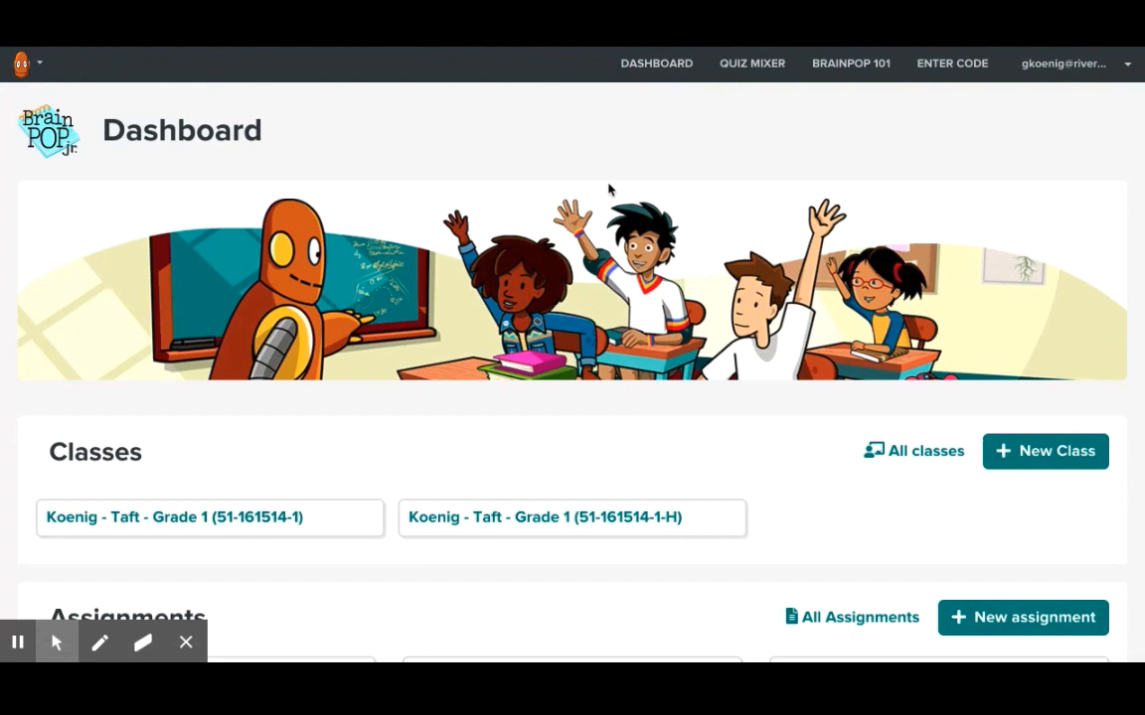
Open the Nonstandard Measurement Assignment progress page from the Assignments list.
scroll("down", 3)
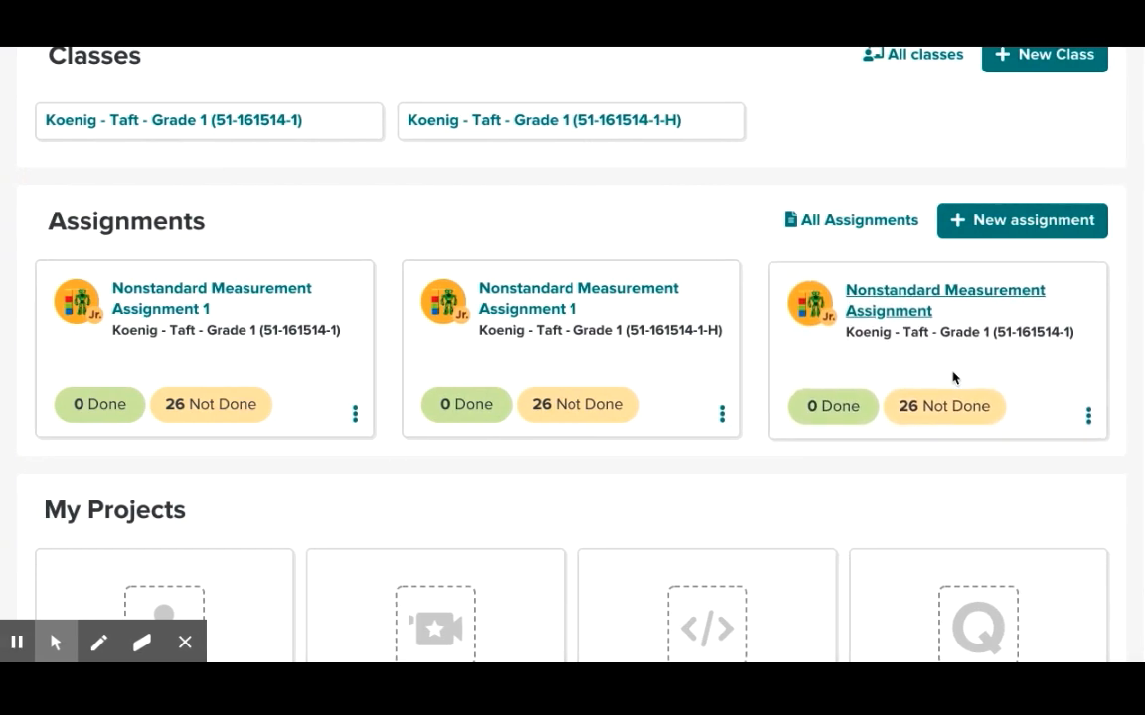
left_click(944, 299)
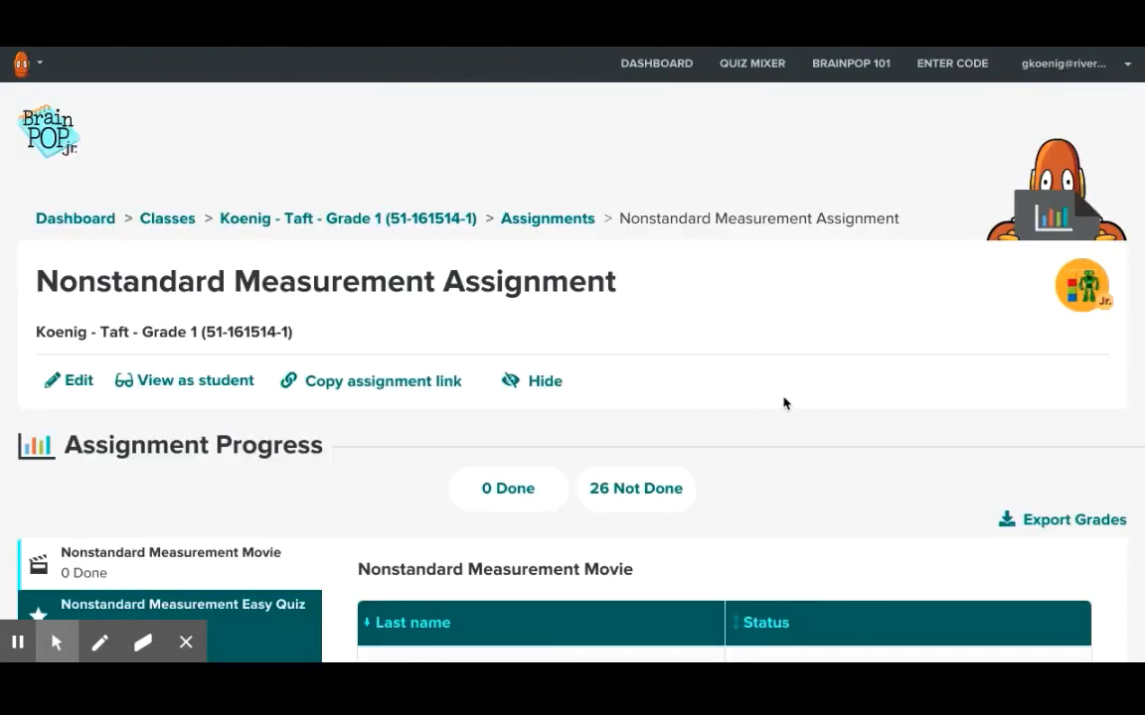
mouse_move(701, 330)
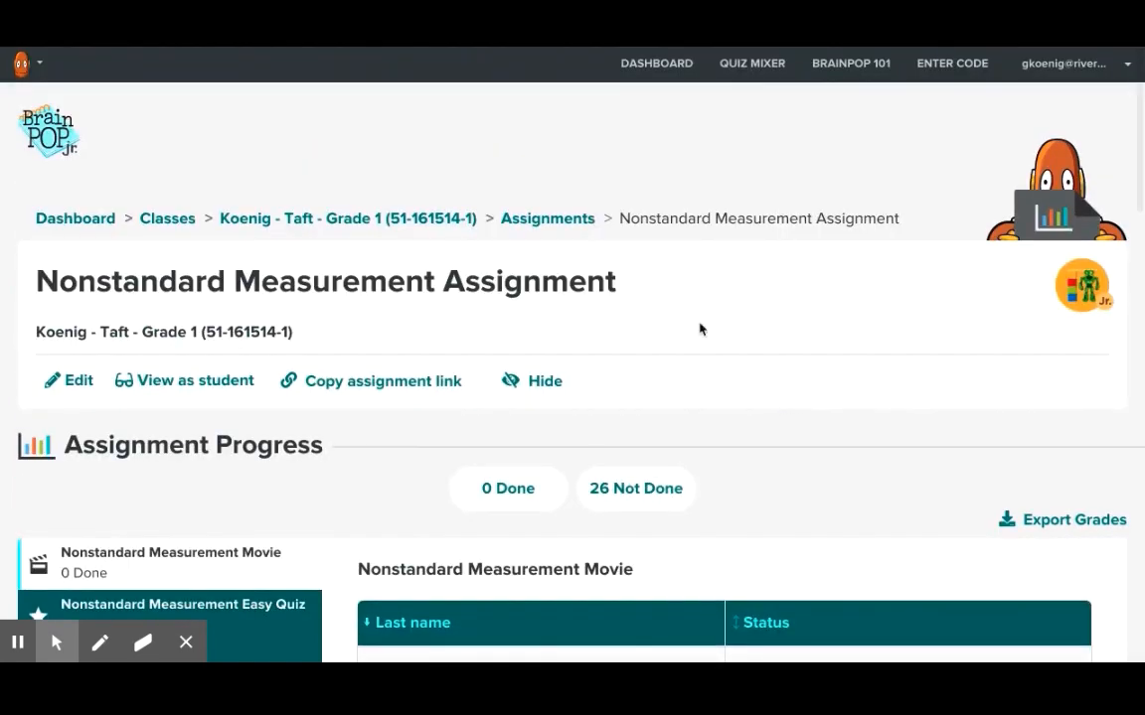
mouse_move(362, 497)
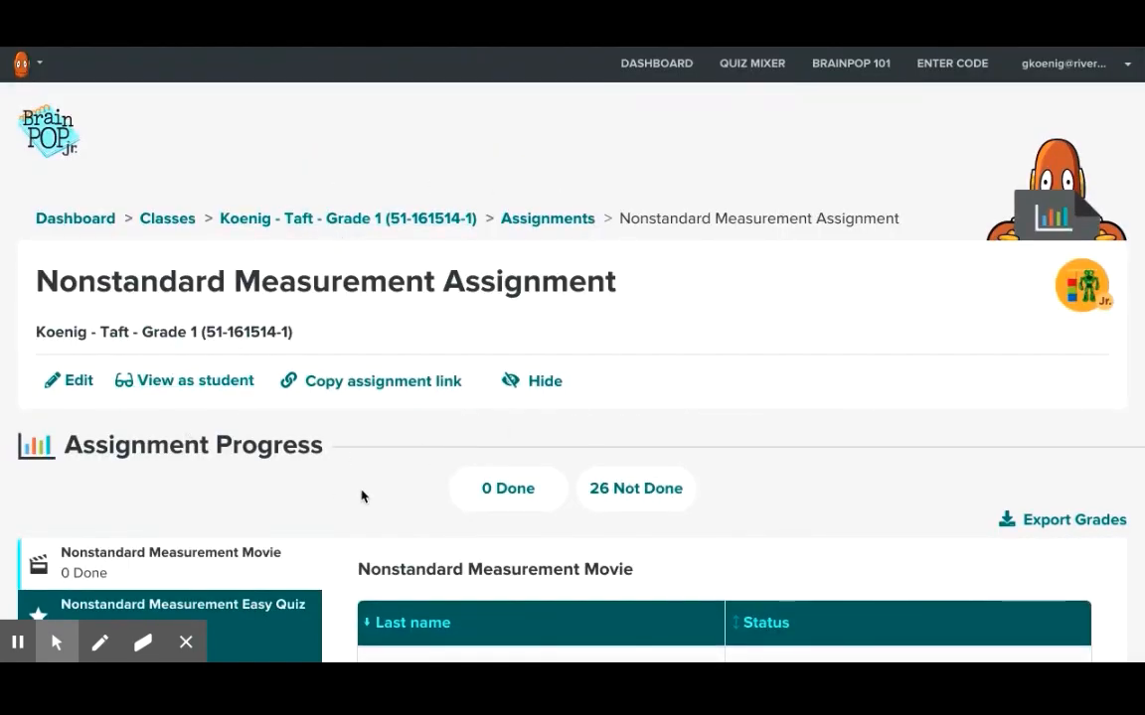
mouse_move(714, 483)
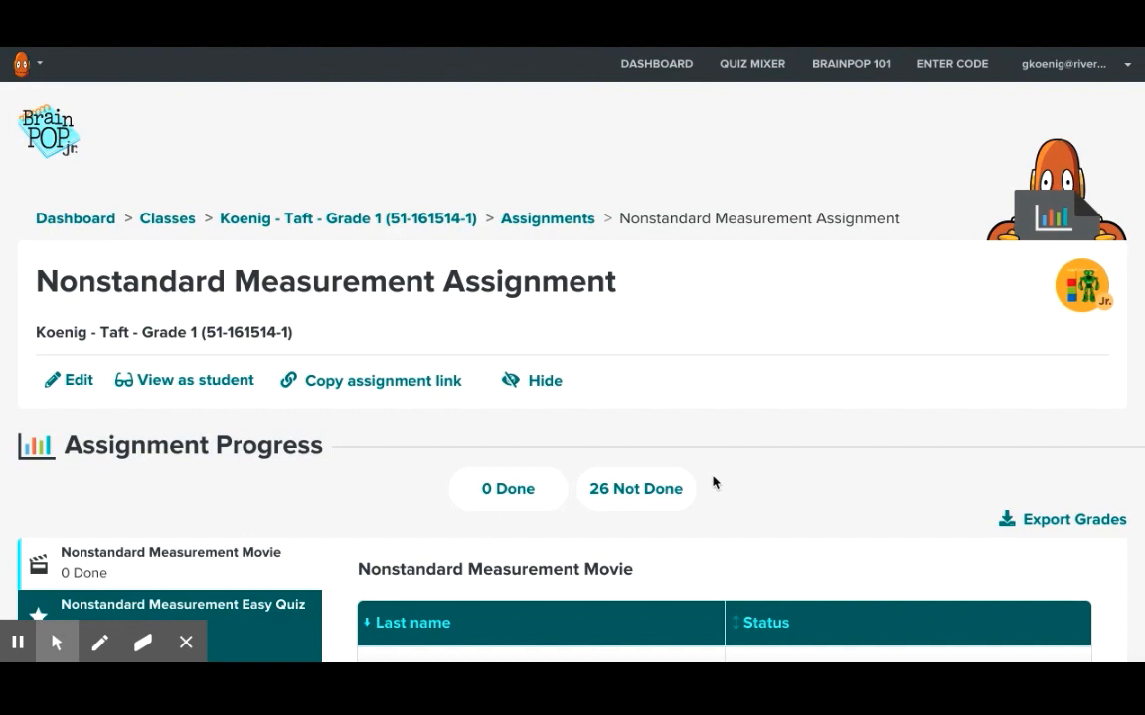
mouse_move(984, 419)
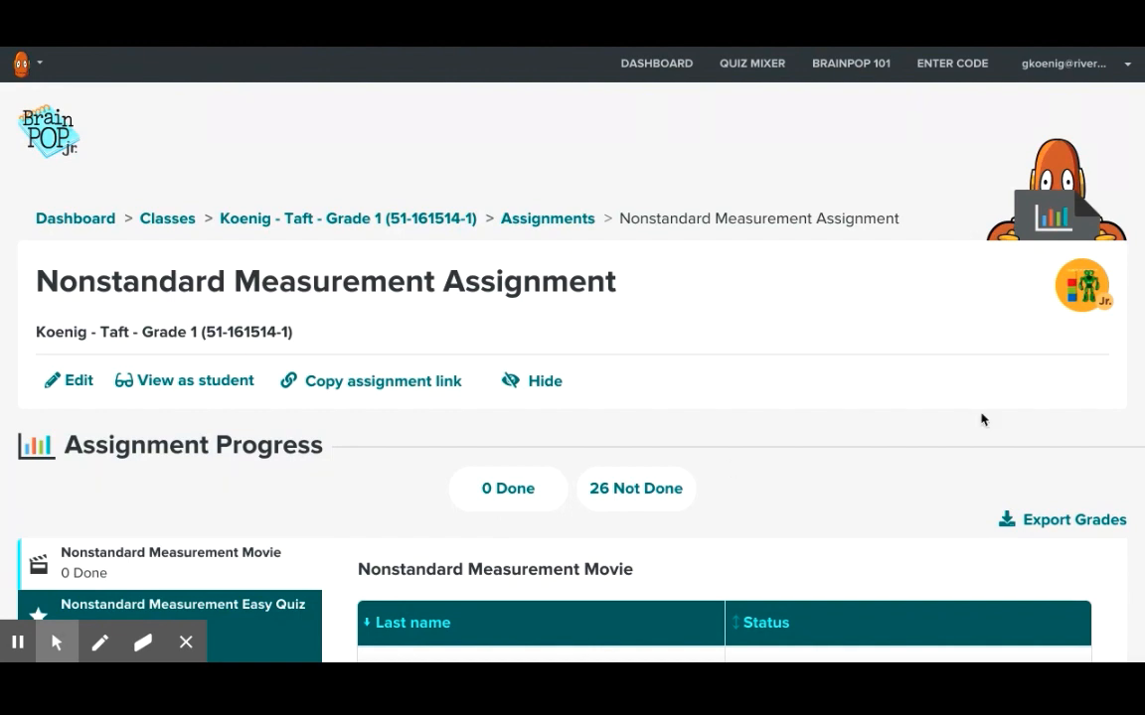
mouse_move(1062, 519)
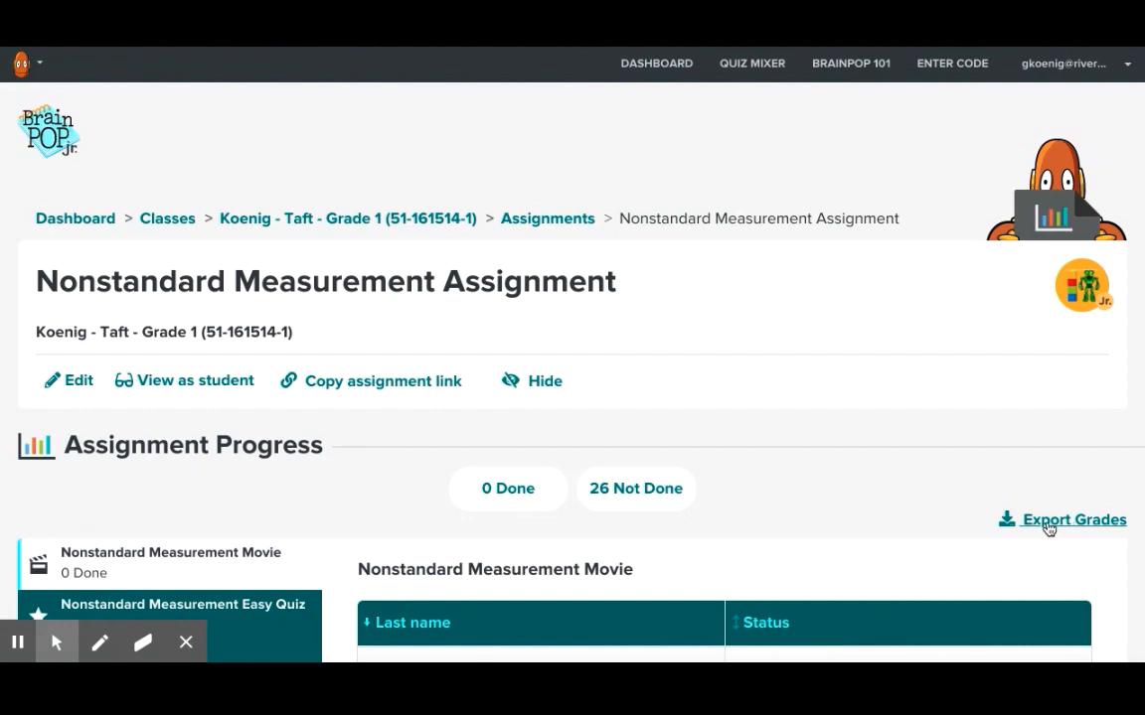
Export the assignment's grades as a CSV download and dismiss the download notification.
left_click(1074, 520)
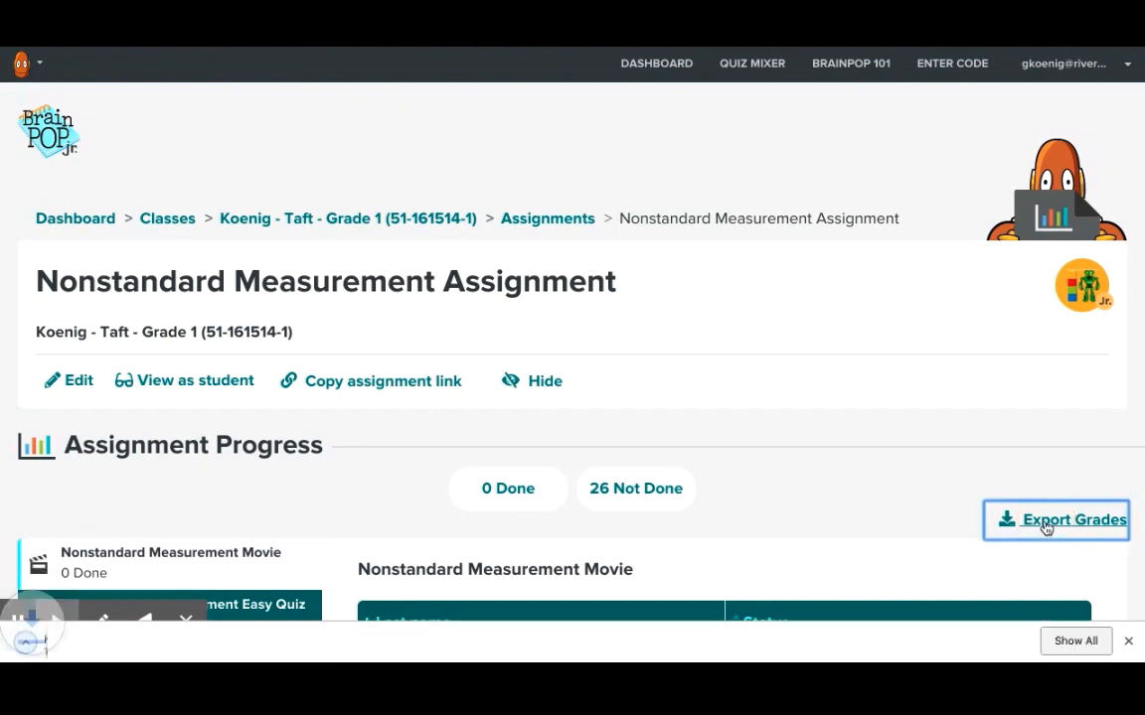
left_click(1056, 519)
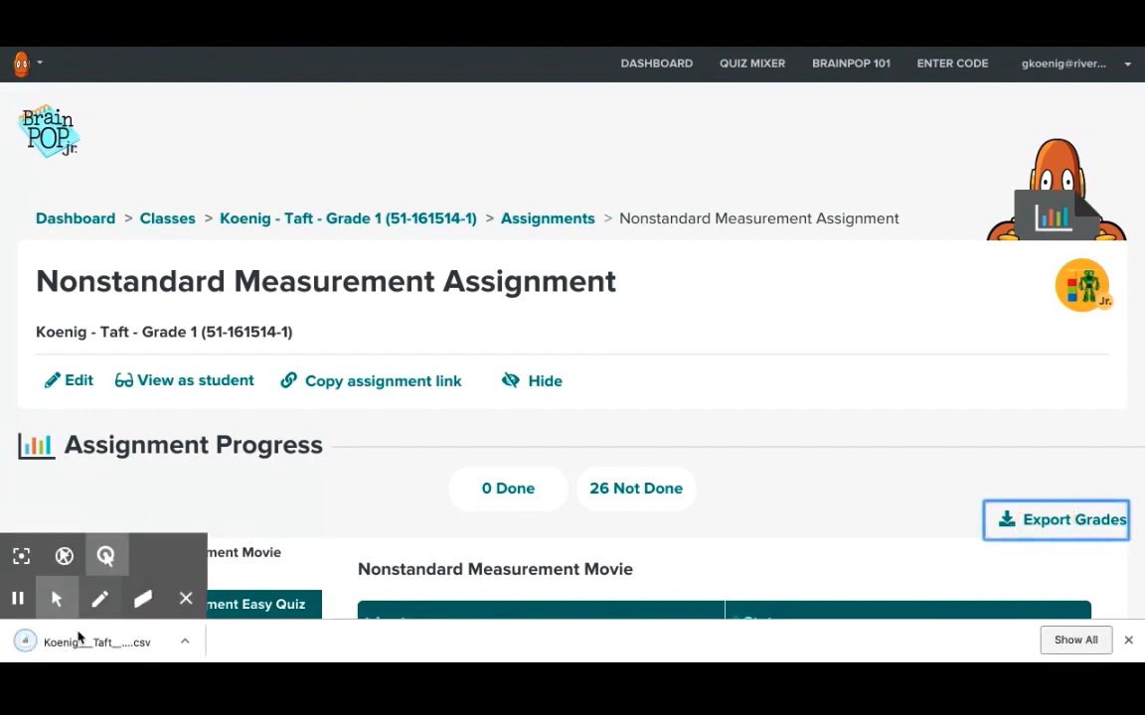
left_click(94, 642)
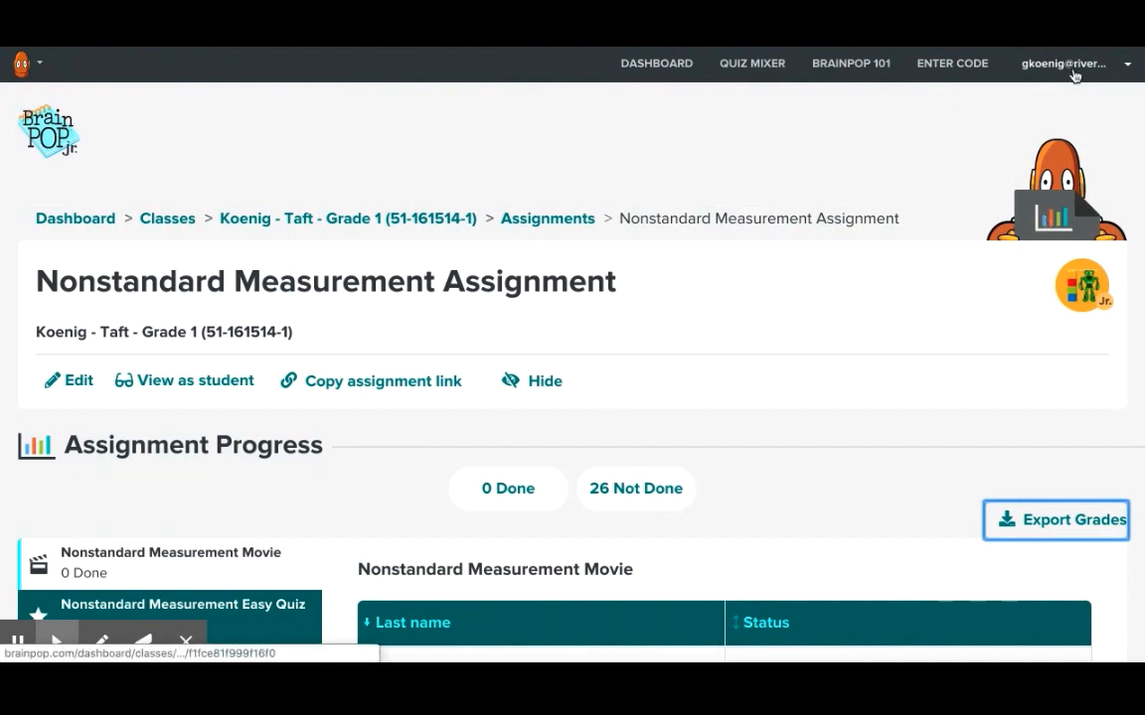
mouse_move(703, 167)
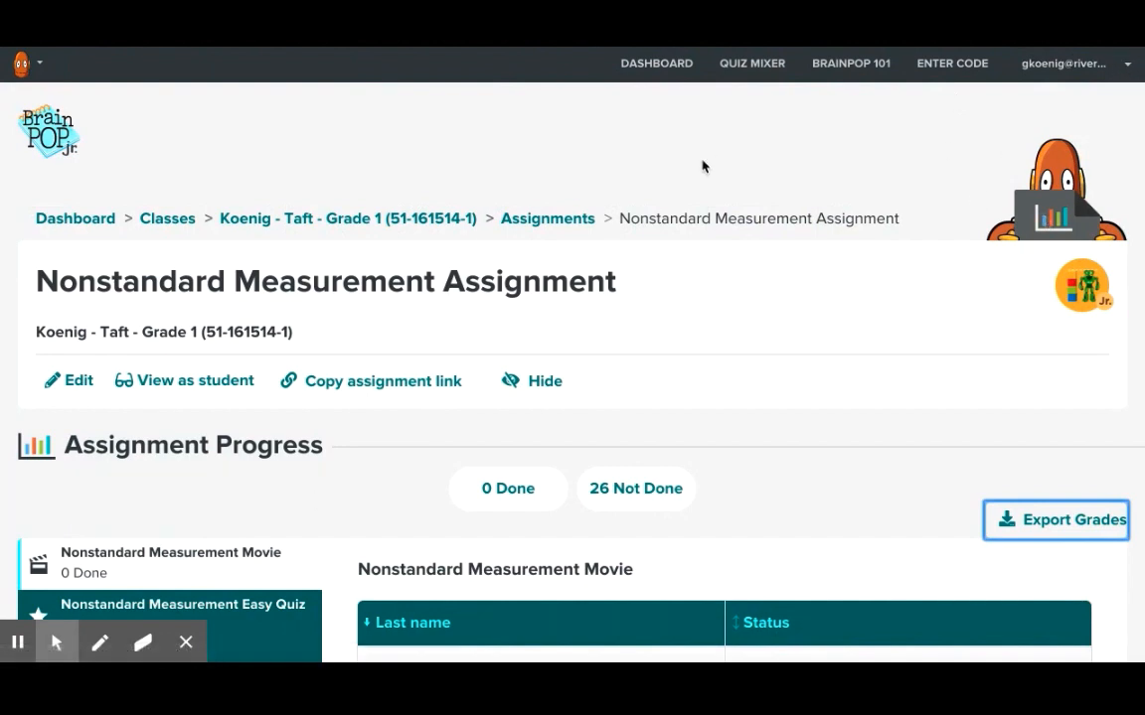
mouse_move(596, 165)
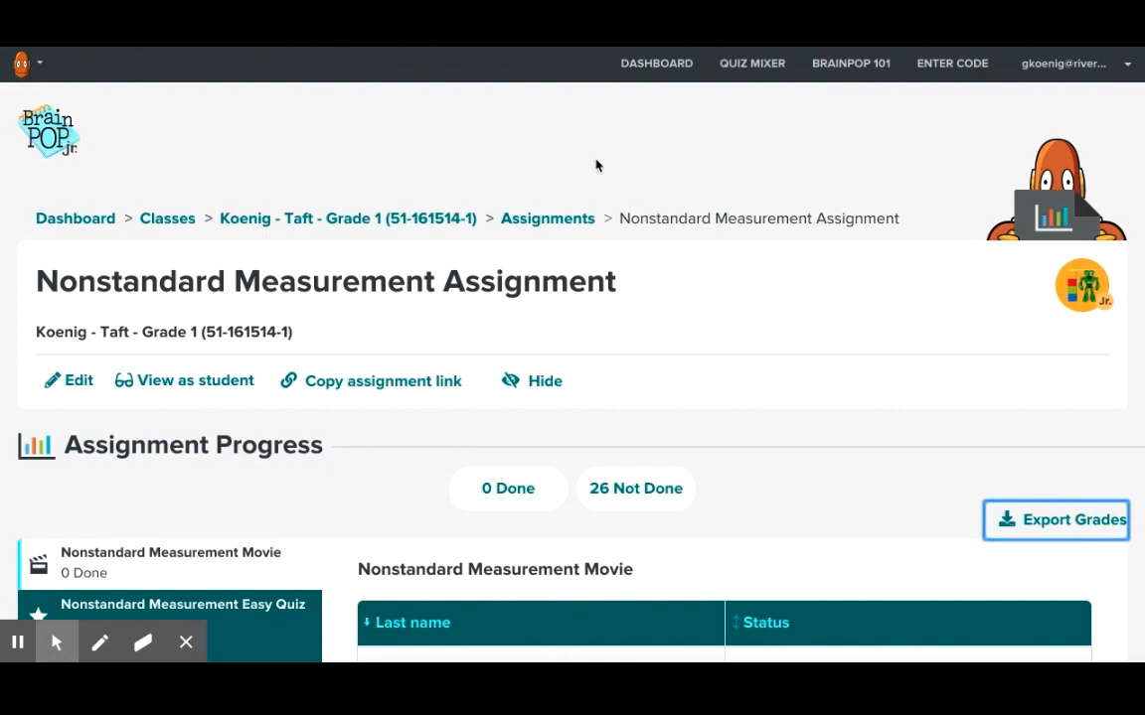
mouse_move(682, 225)
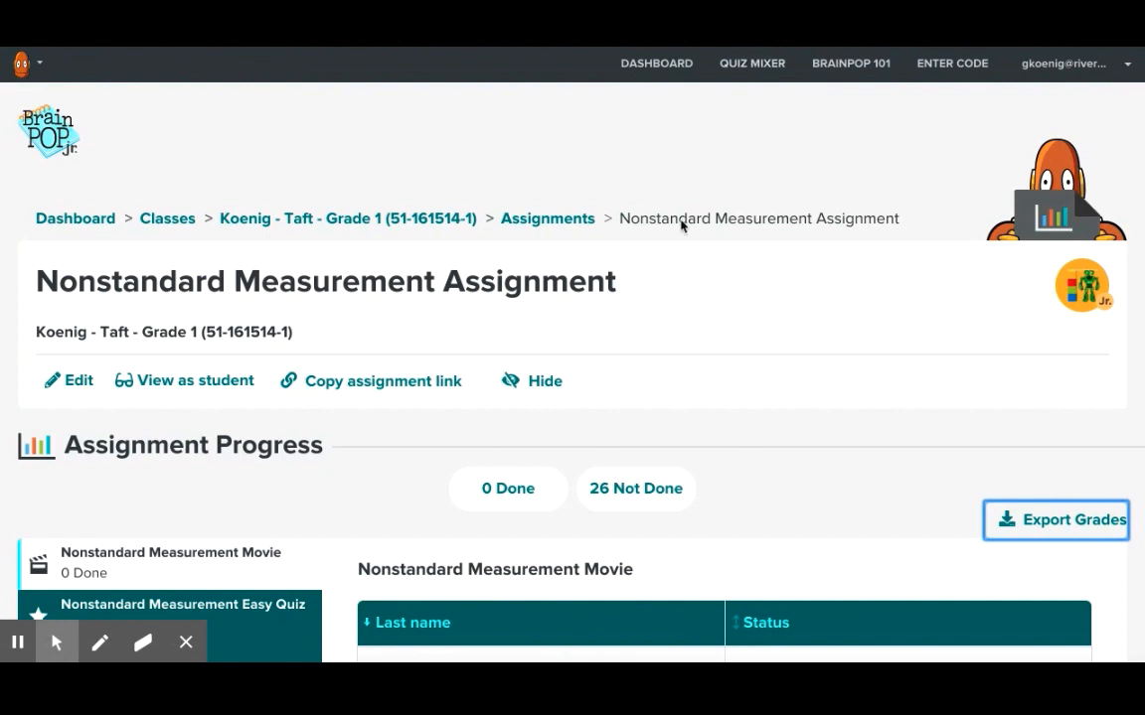